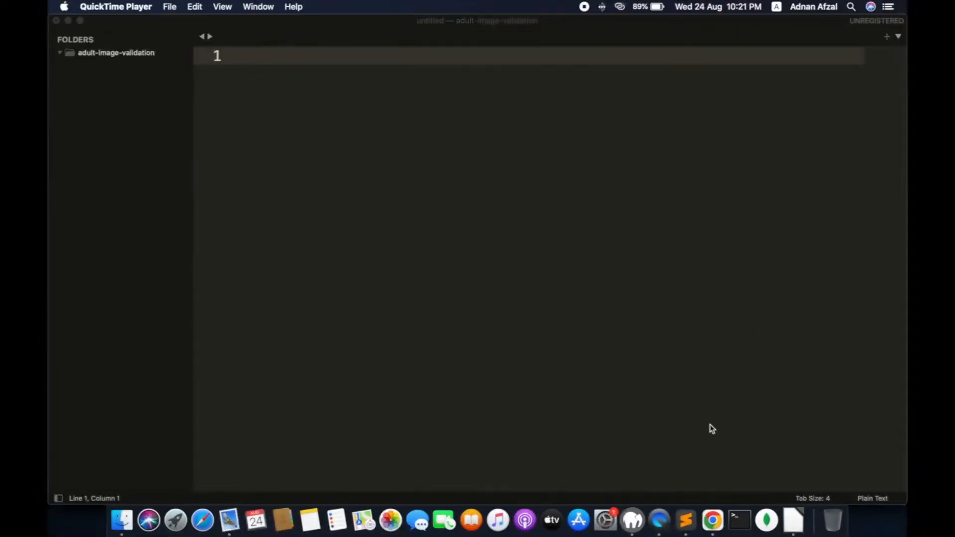
mouse_move(643, 350)
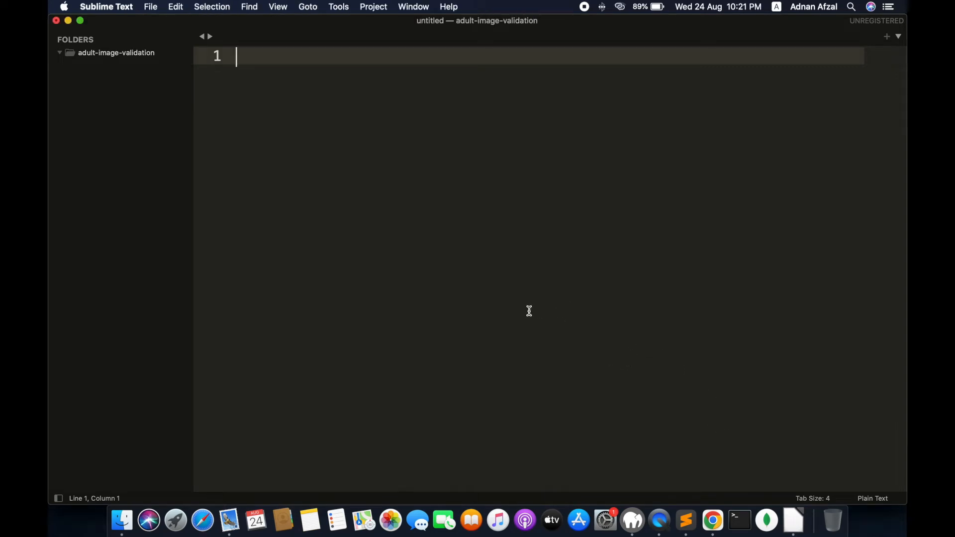
mouse_move(519, 323)
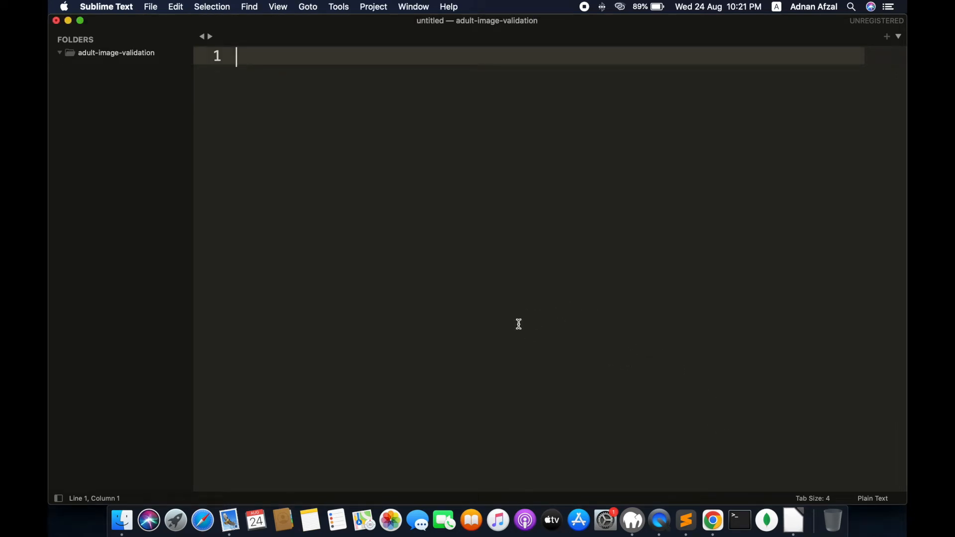
mouse_move(497, 272)
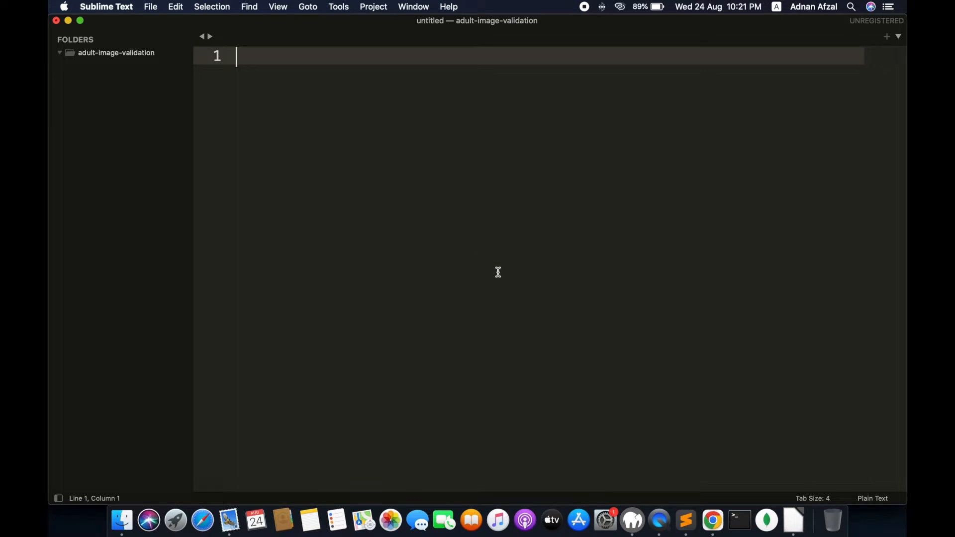
mouse_move(476, 237)
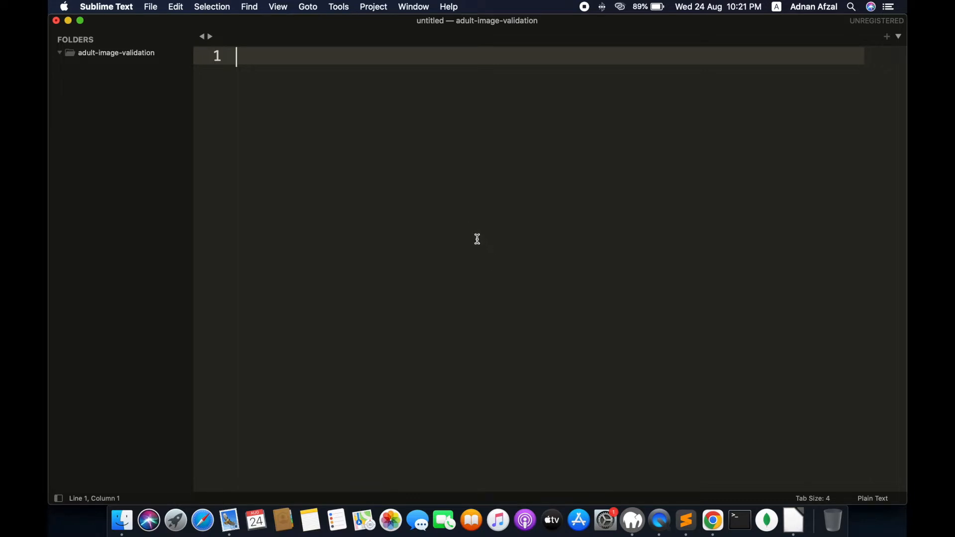
mouse_move(505, 247)
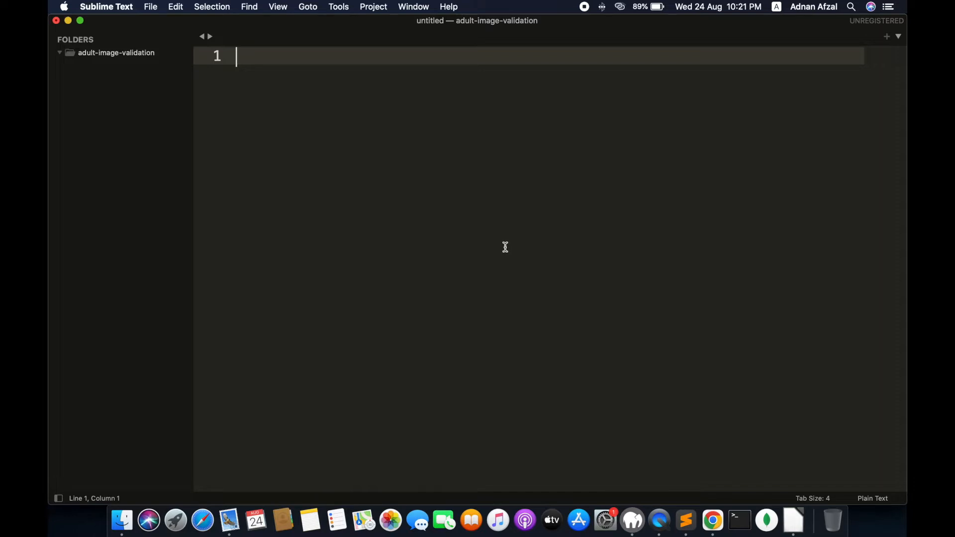
mouse_move(510, 230)
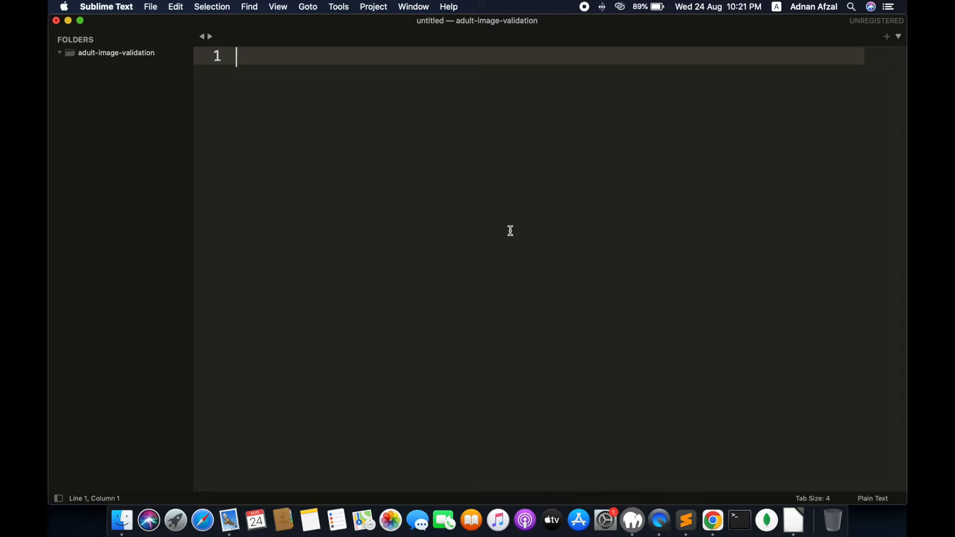
Create a new file in the project folder and save it as index.php.
right_click(115, 53)
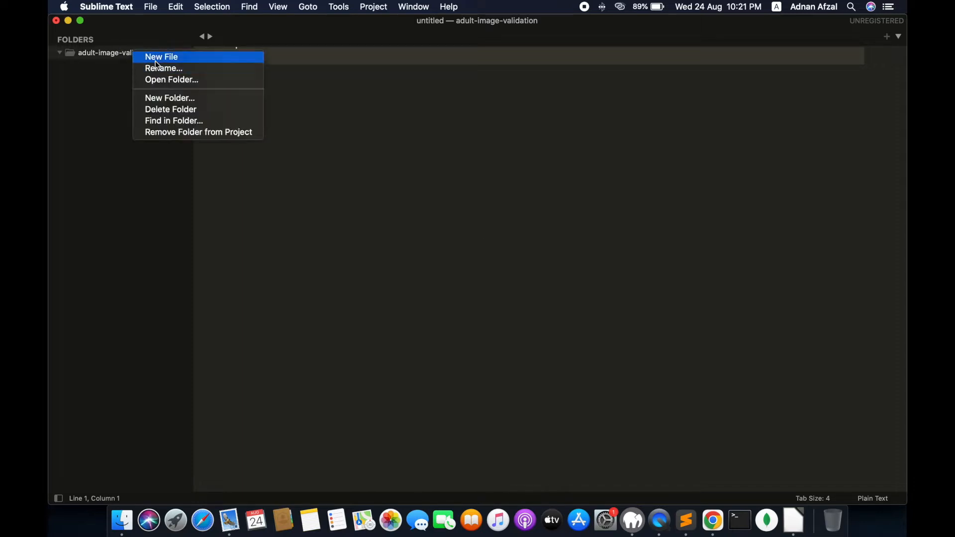
click(161, 57)
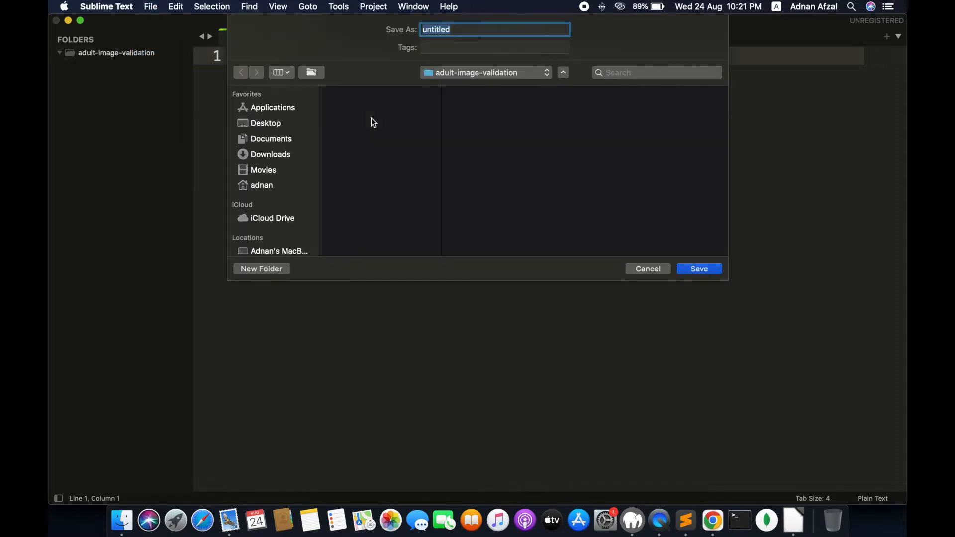
click(698, 268)
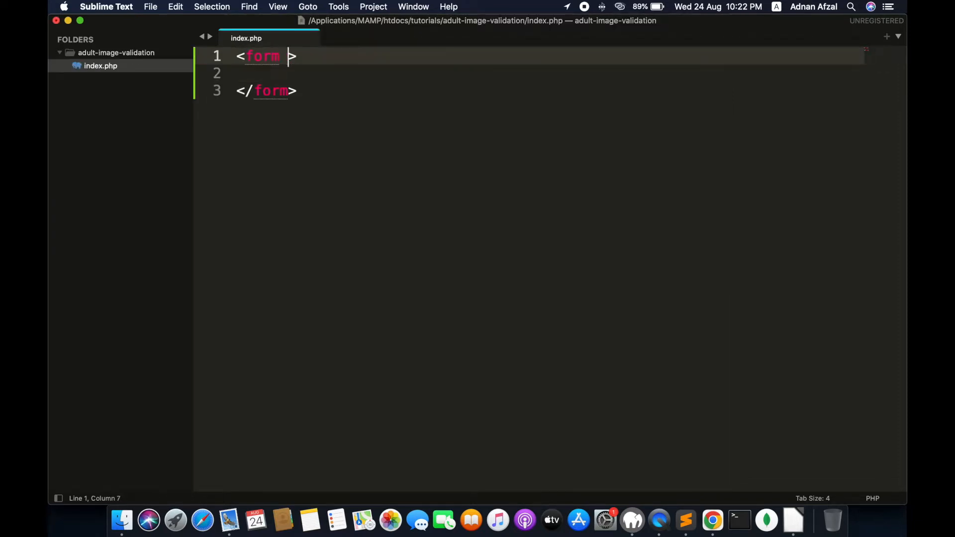
Write a form with method POST, action upload.php and enctype multipart/form-data.
text(method="POST")
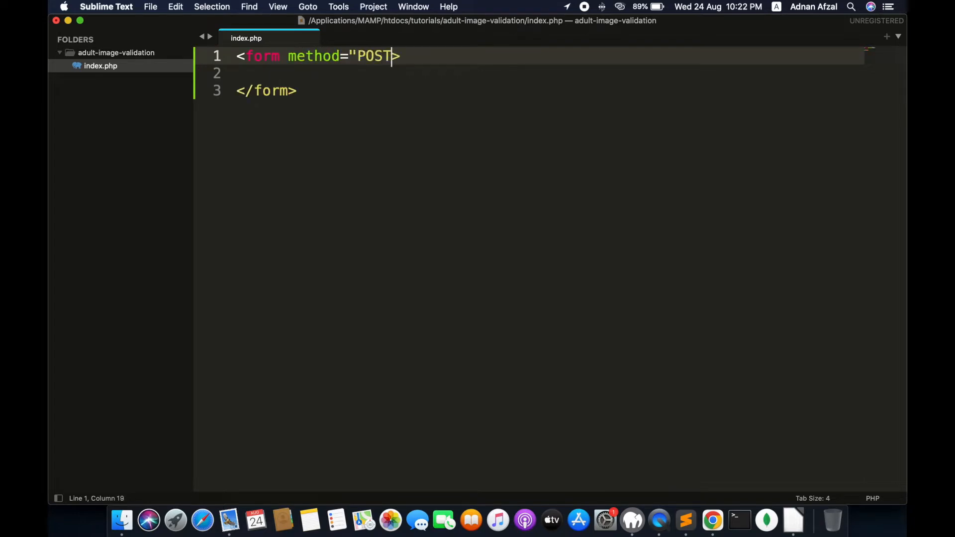
text(acti)
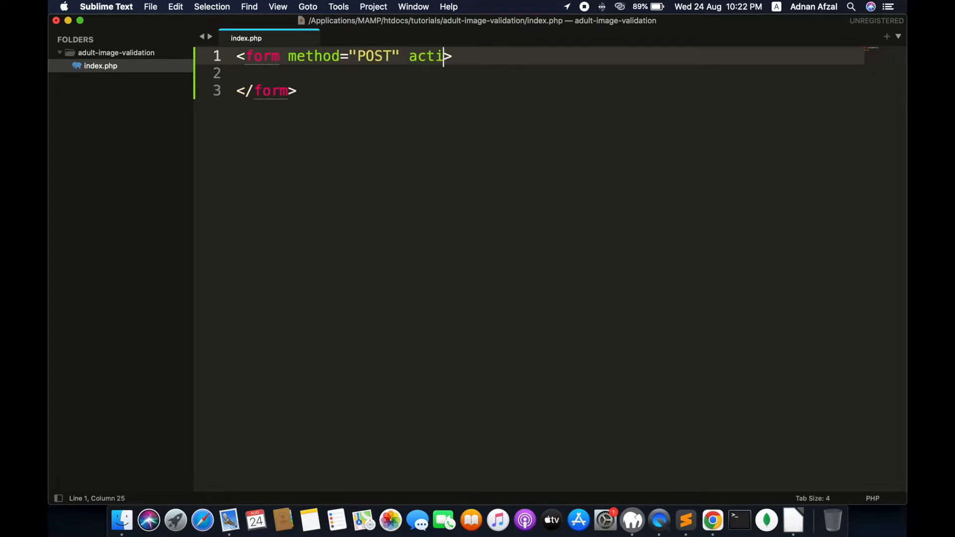
text(on="u)
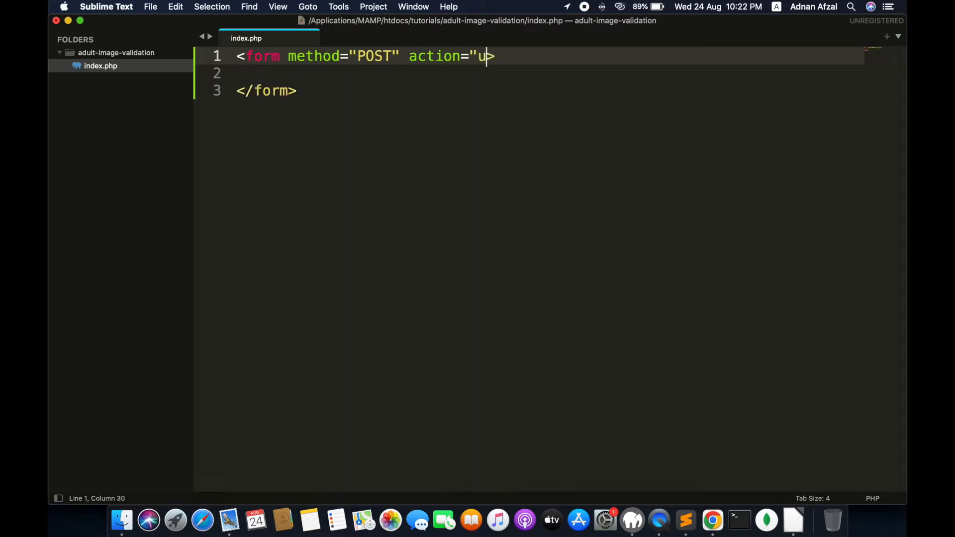
text(pload.php")
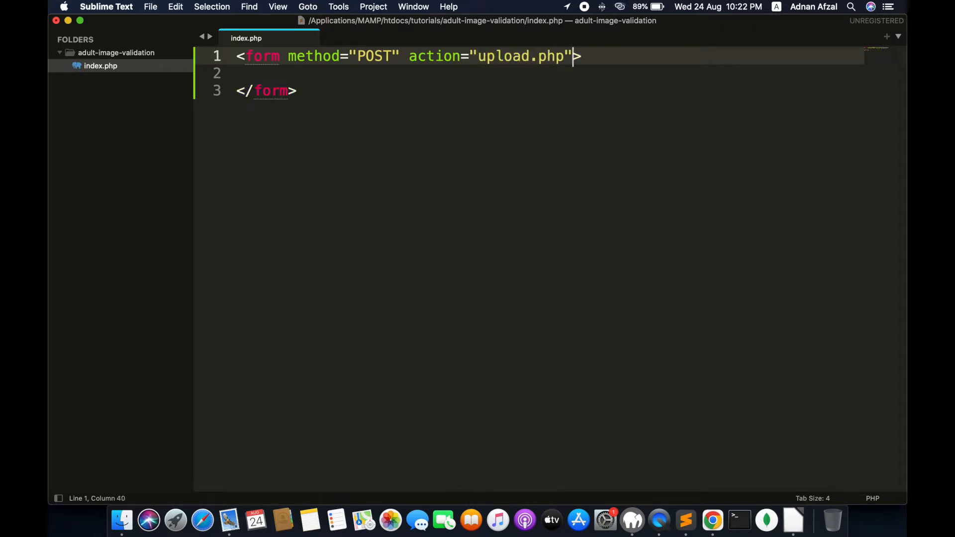
text(enctype="mult)
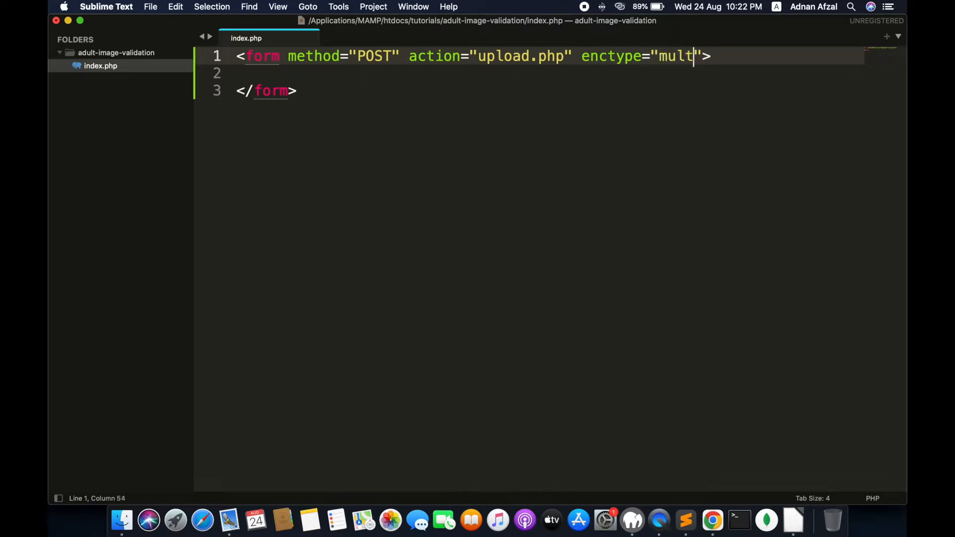
text(ipart/form-data)
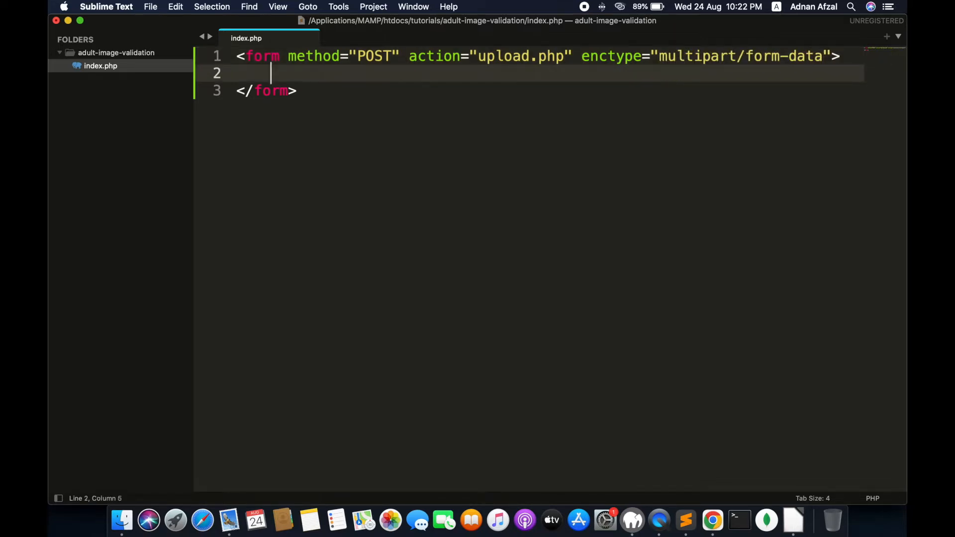
Add a file input named image and a submit button, then preview the form in the browser.
text(<input >)
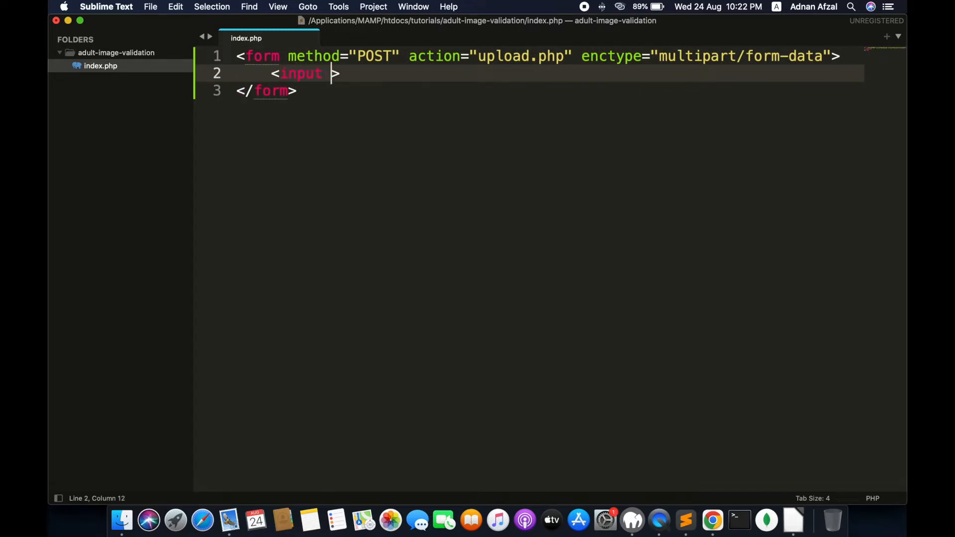
text(type=" /)
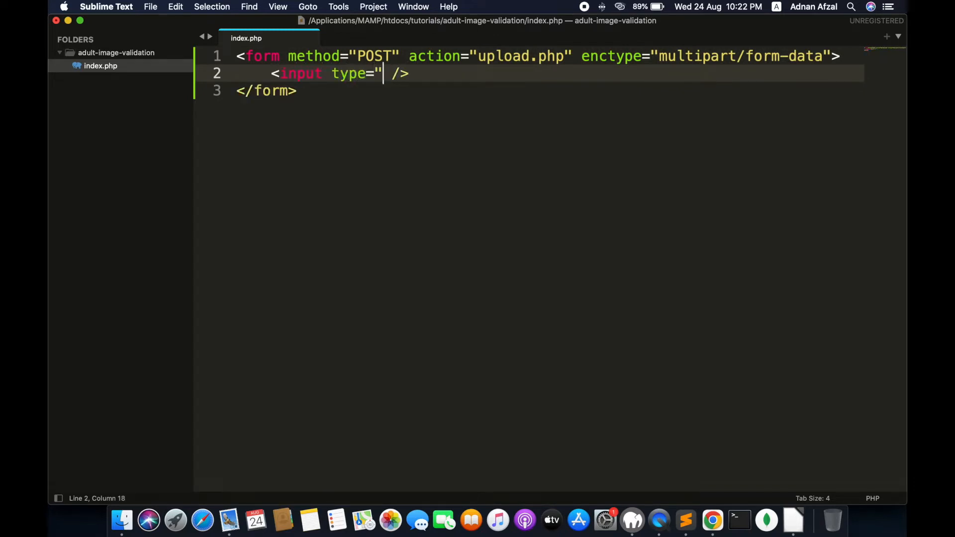
text(file" name)
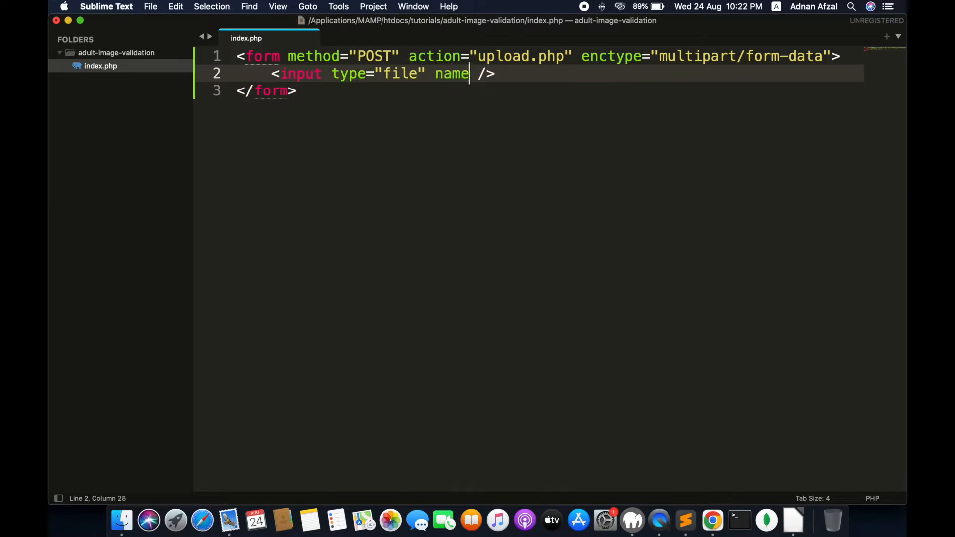
text("image")
text(<input />)
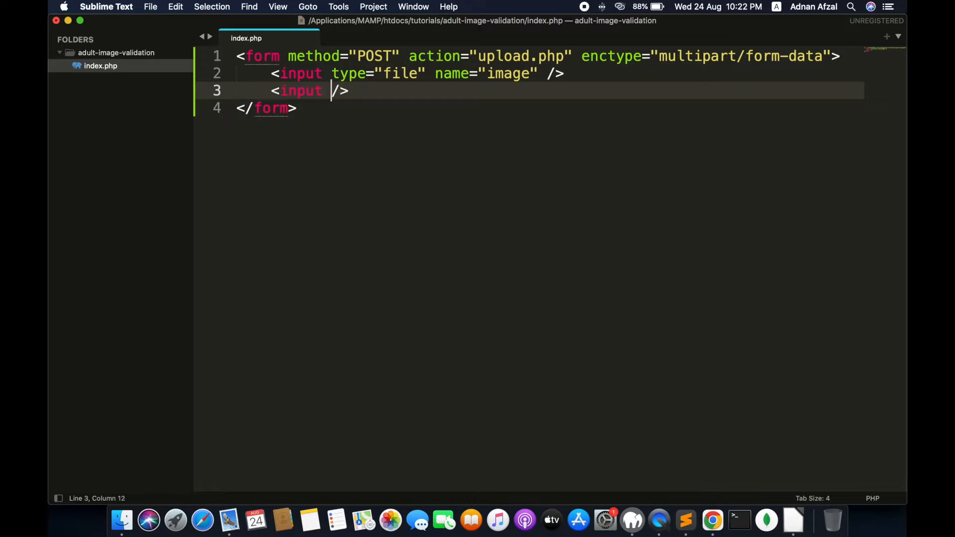
text(type="su)
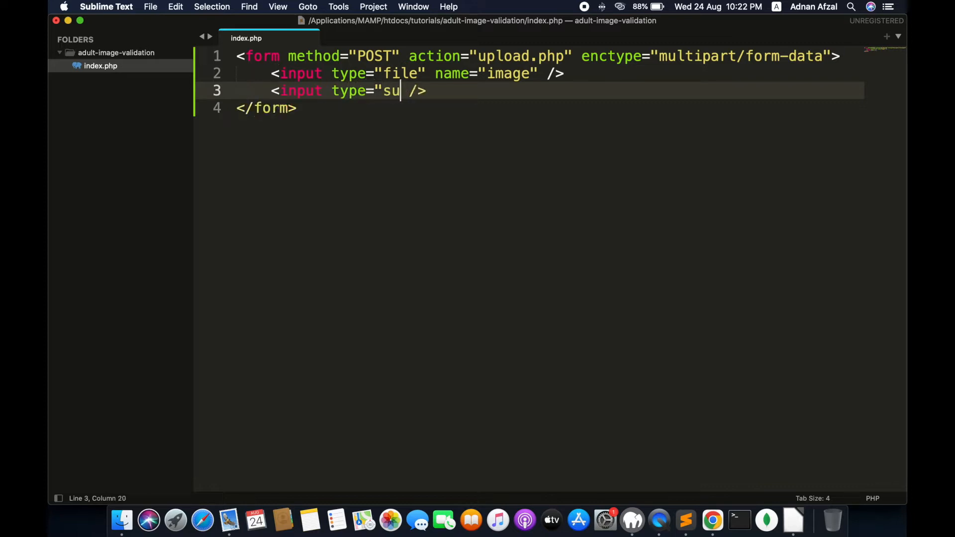
text(bmit")
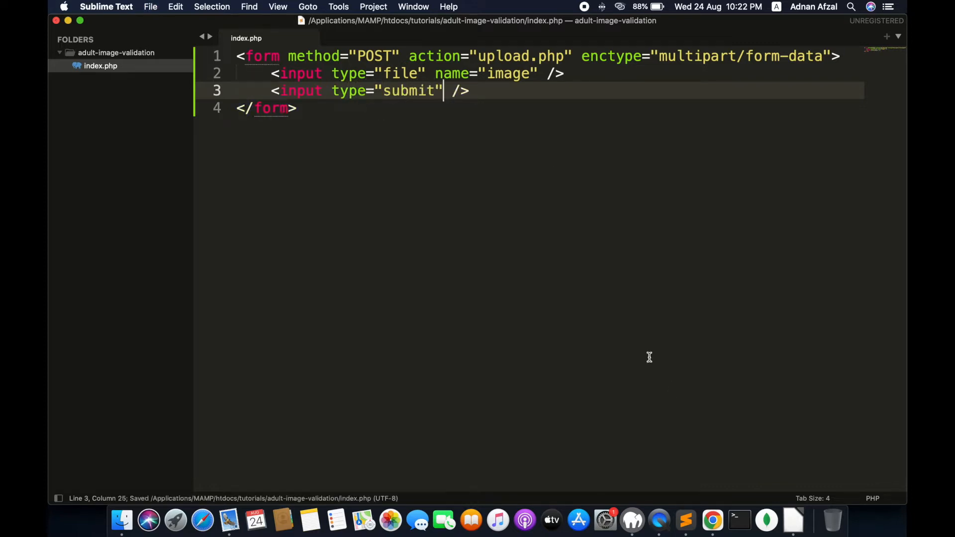
click(711, 521)
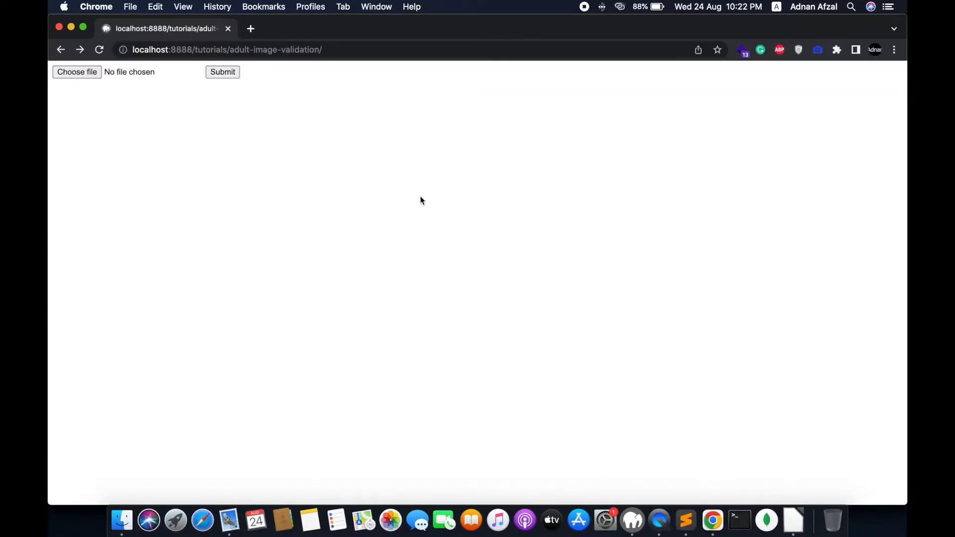
click(684, 521)
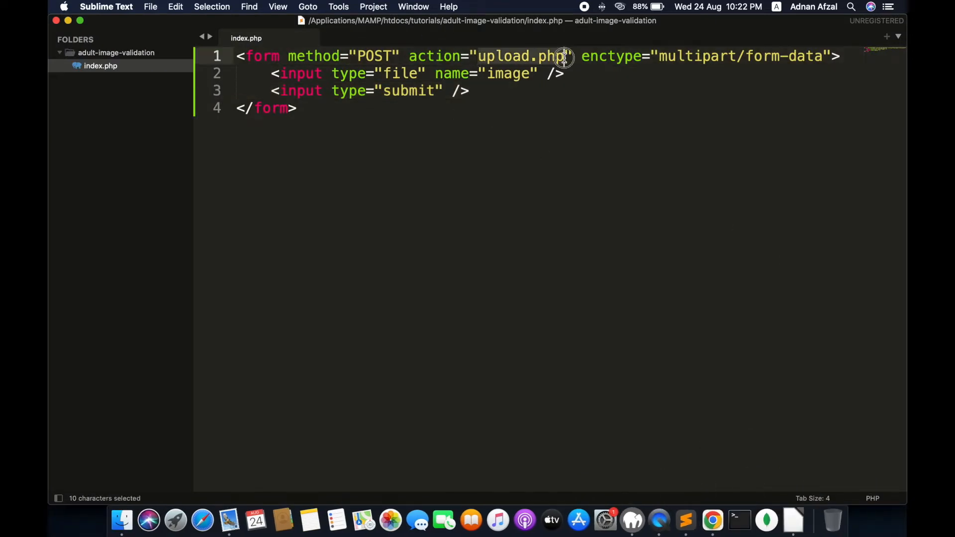
Create upload.php in the project folder and start it with <?php and a // comment.
right_click(115, 53)
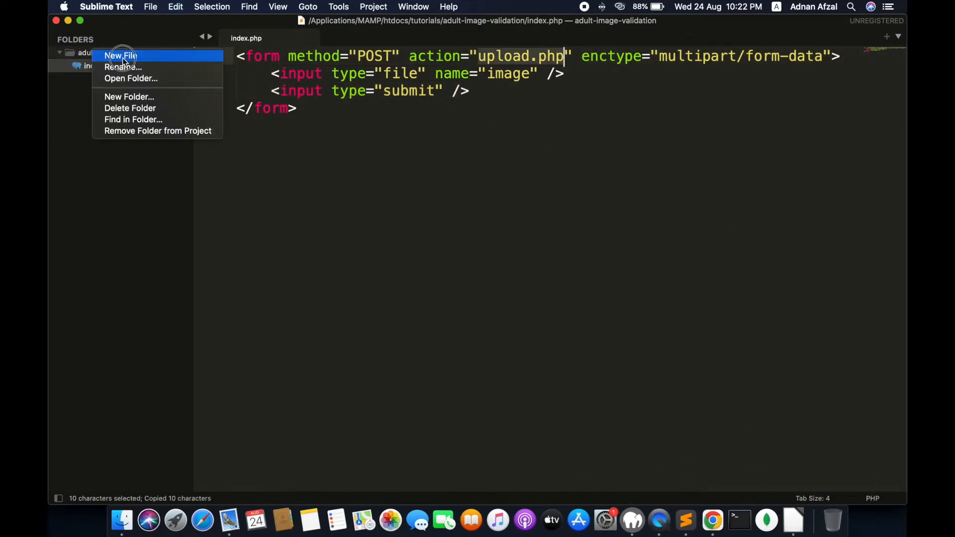
click(120, 56)
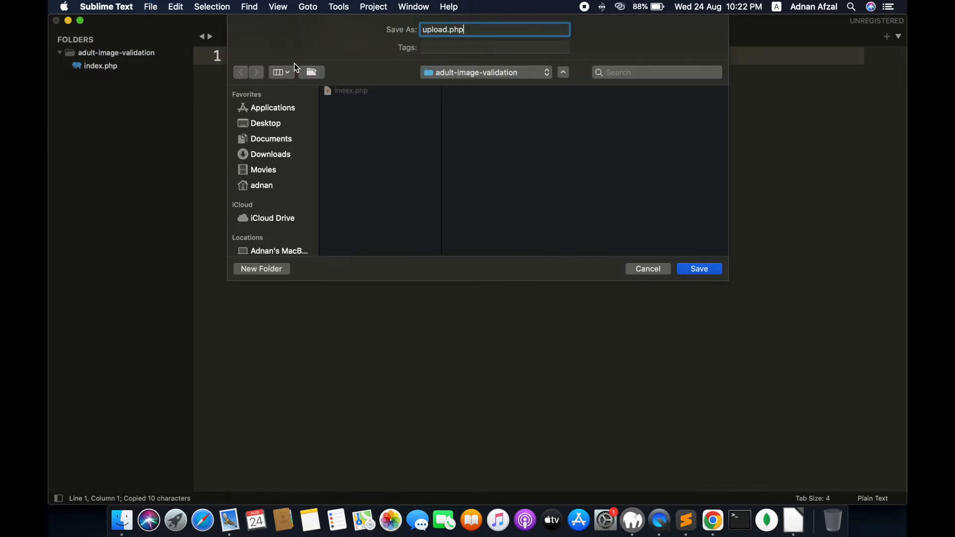
click(699, 268)
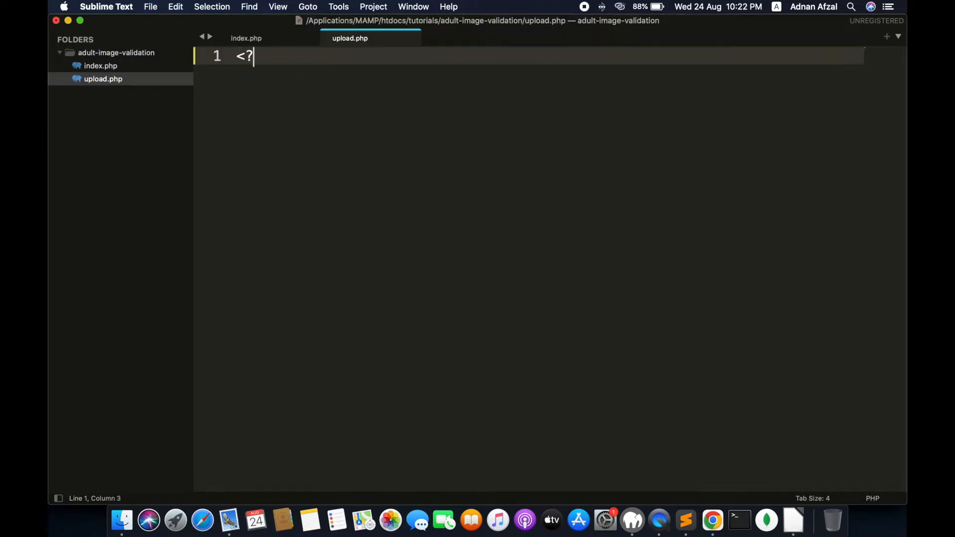
text(php)
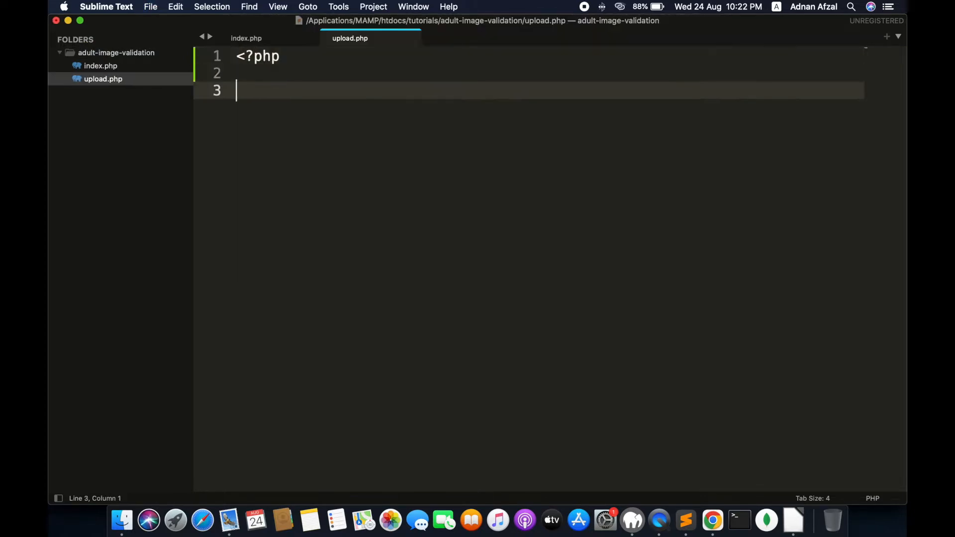
text(//)
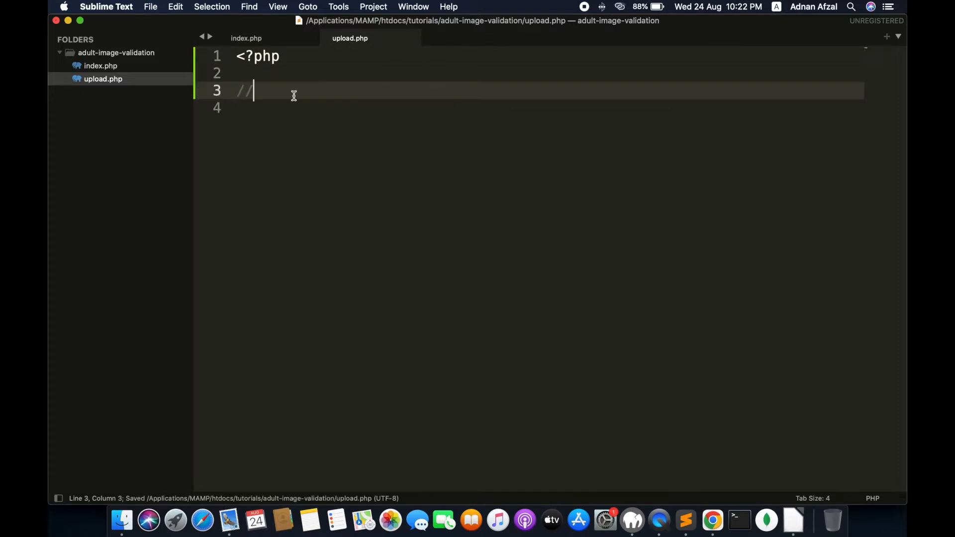
click(712, 520)
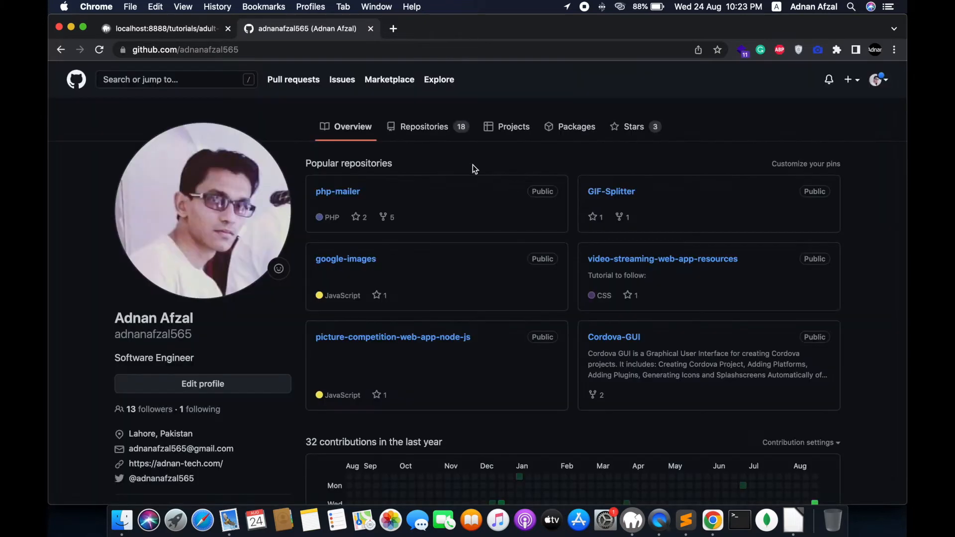
mouse_move(425, 126)
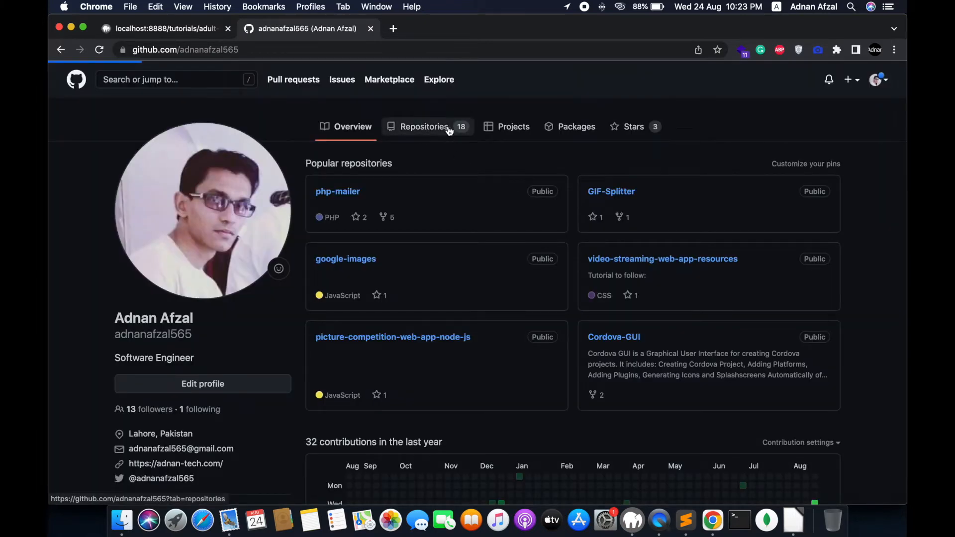
Show the GitHub profile's Repositories list.
click(424, 126)
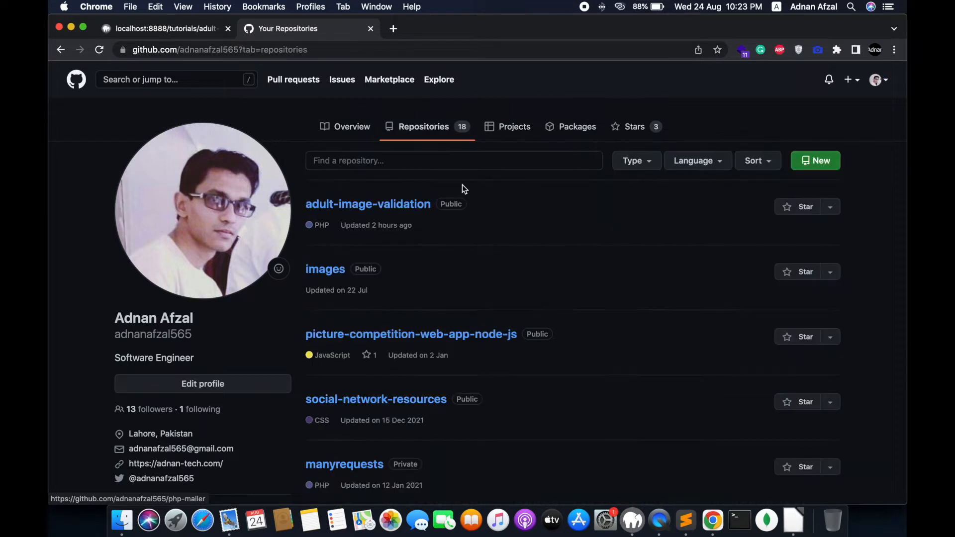
mouse_move(368, 204)
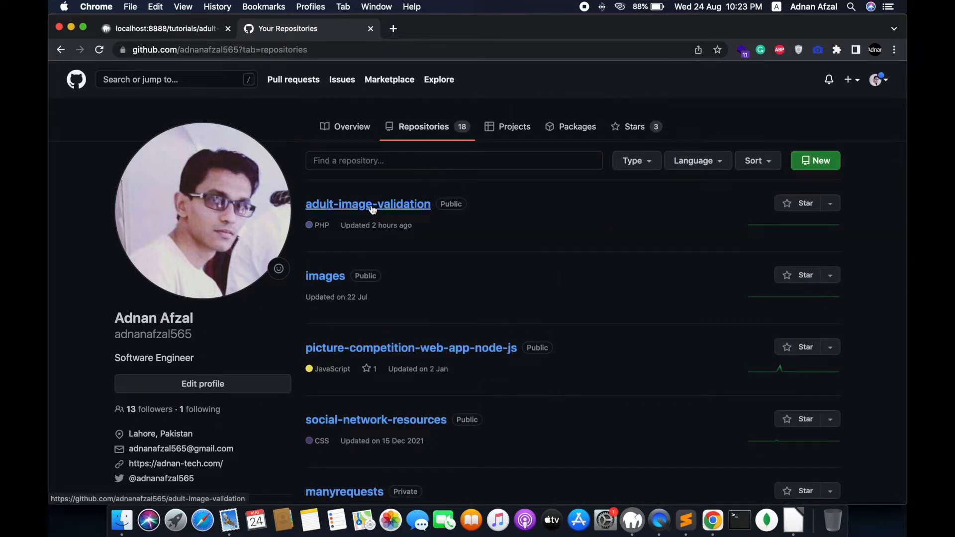
mouse_move(401, 210)
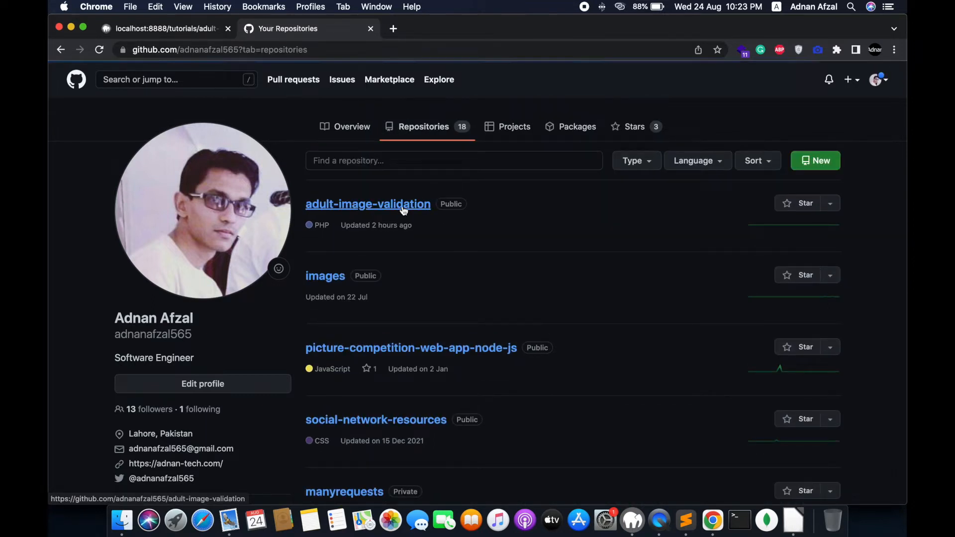
Open the adult-image-validation repository and download its code as a ZIP.
click(368, 203)
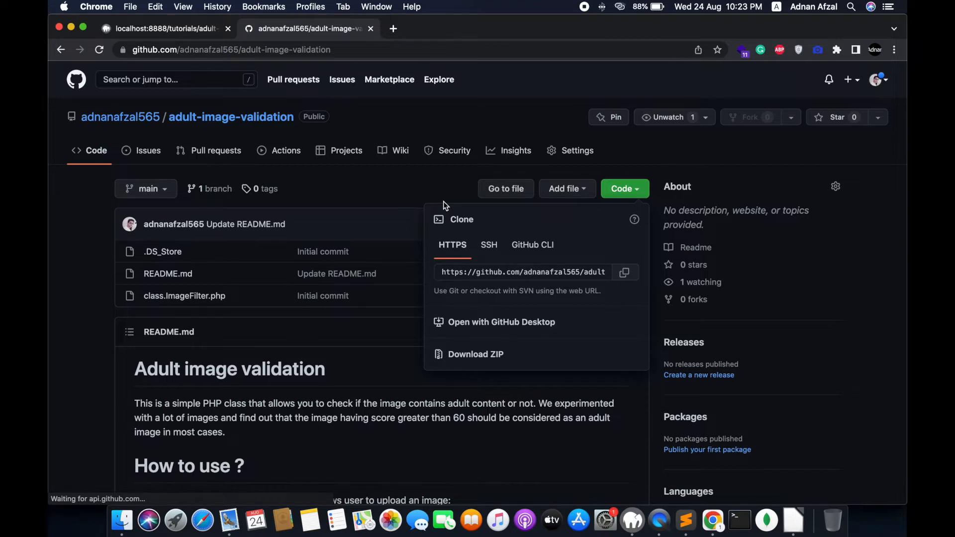
click(476, 354)
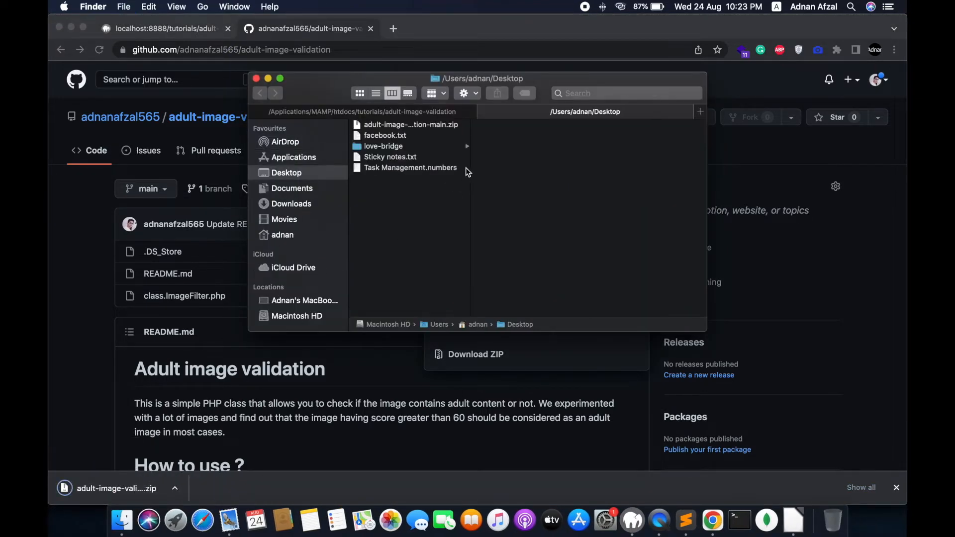
Copy class.ImageFilter.php from the extracted download into the project folder beside index.php.
click(410, 134)
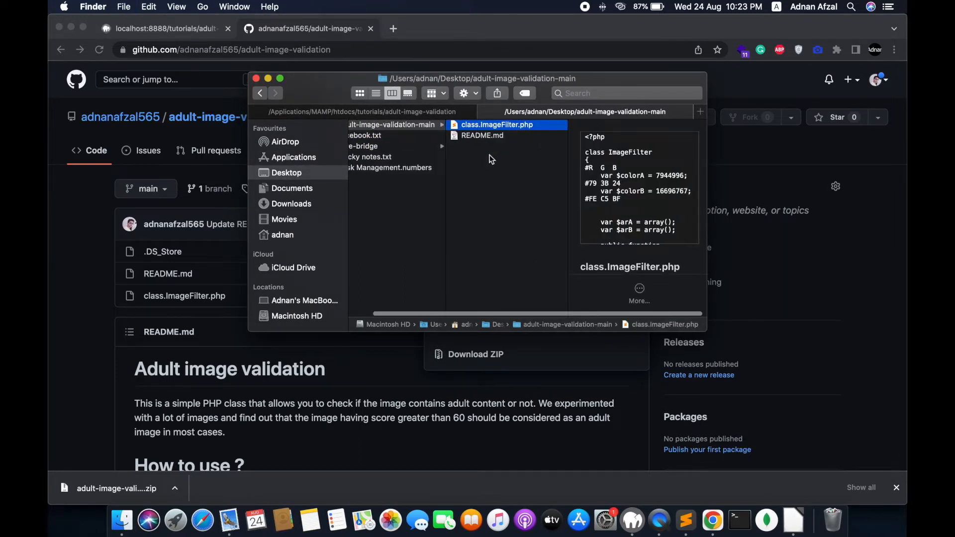
mouse_move(649, 170)
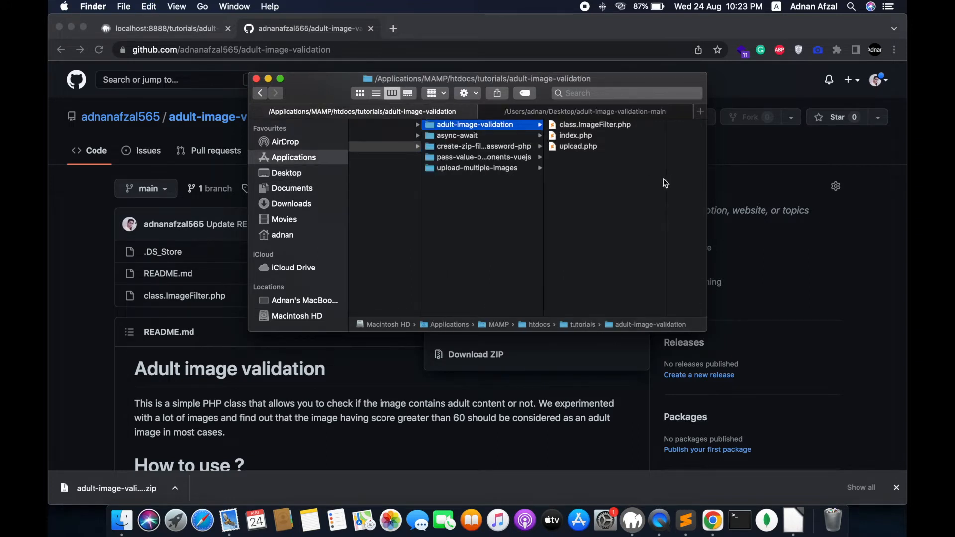
click(595, 124)
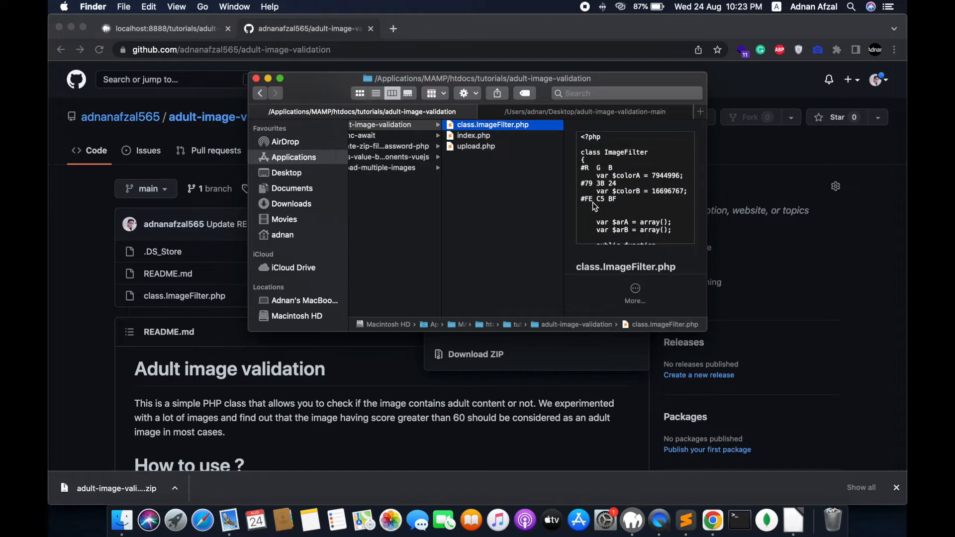
mouse_move(762, 397)
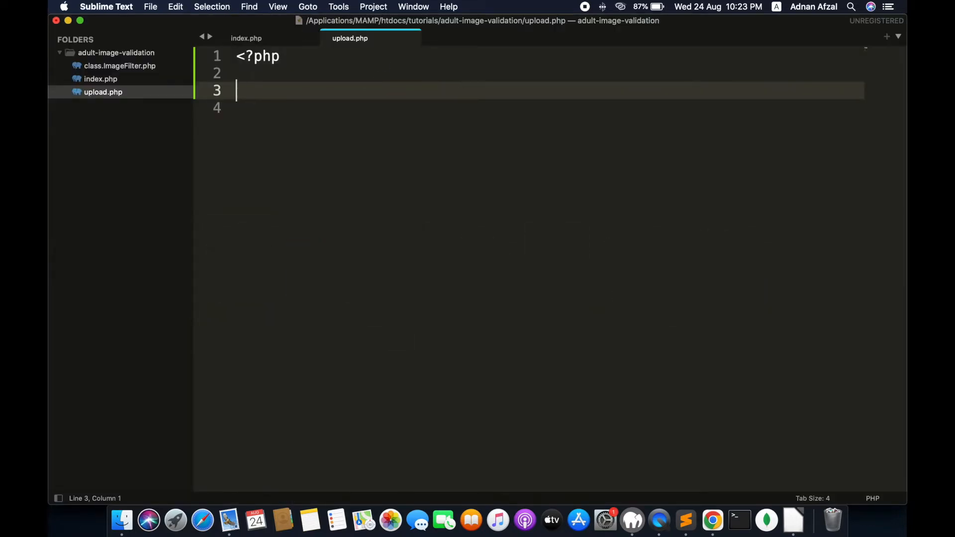
Require class.ImageFilter.php at the top of upload.php.
text(require_once)
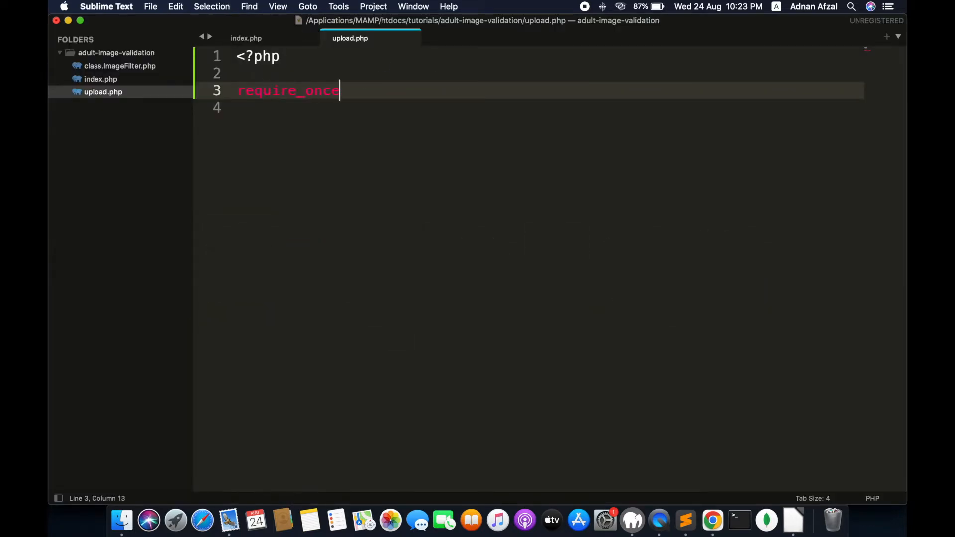
text("")
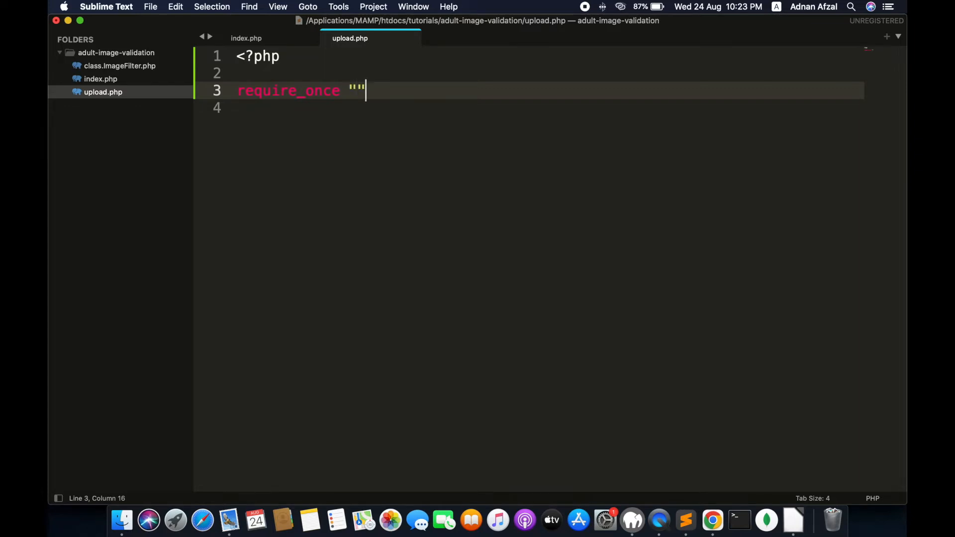
text(class.ImageFilter.php)
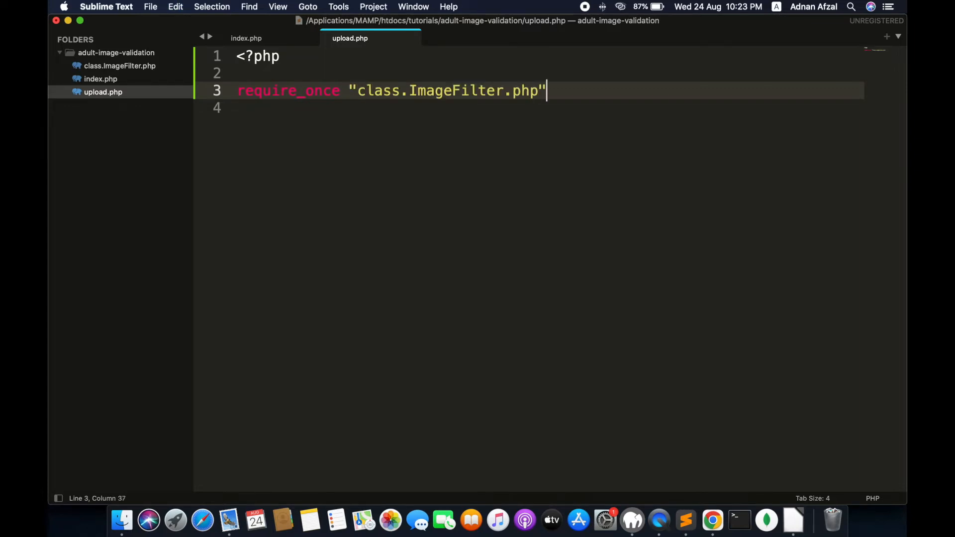
text(;)
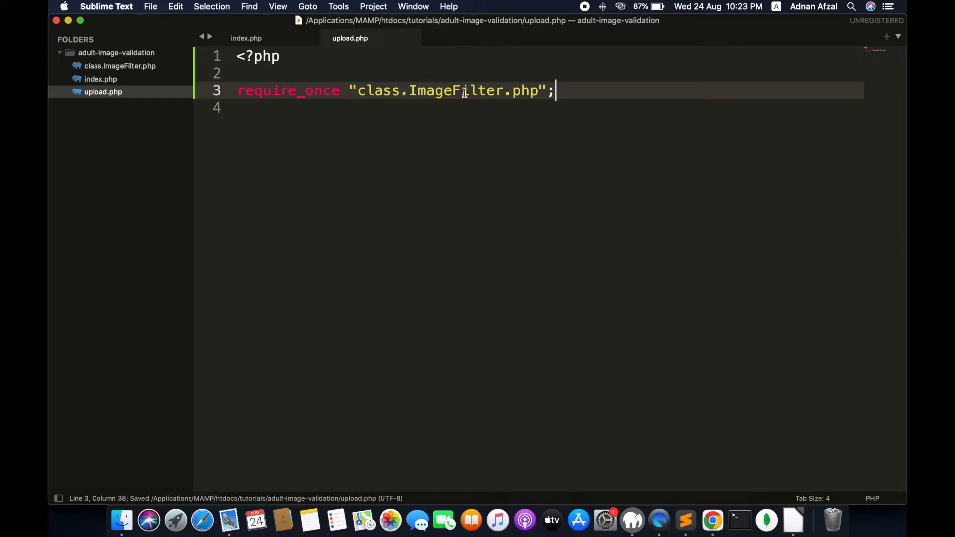
mouse_move(274, 42)
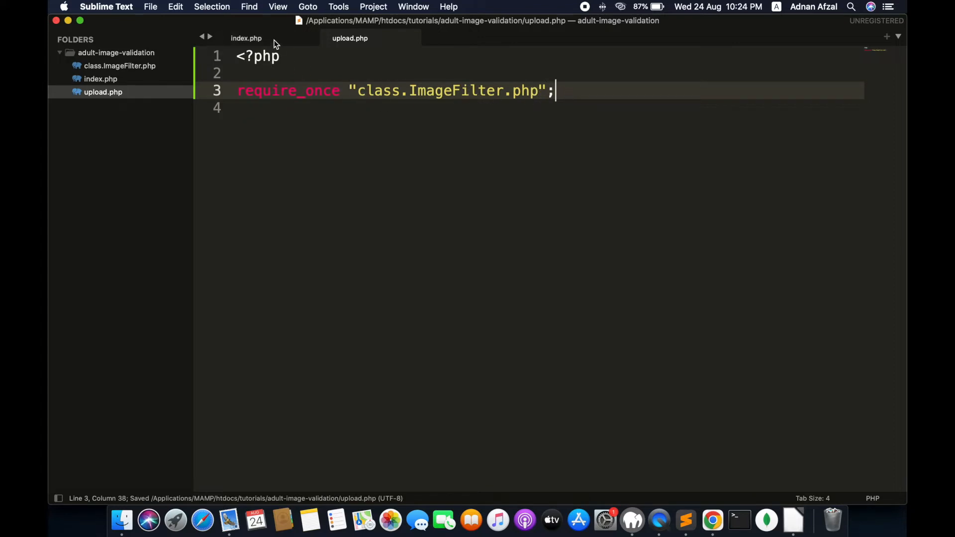
Move $_FILES["image"]["tmp_name"] to image.png with move_uploaded_file, checking the field name in index.php.
click(246, 38)
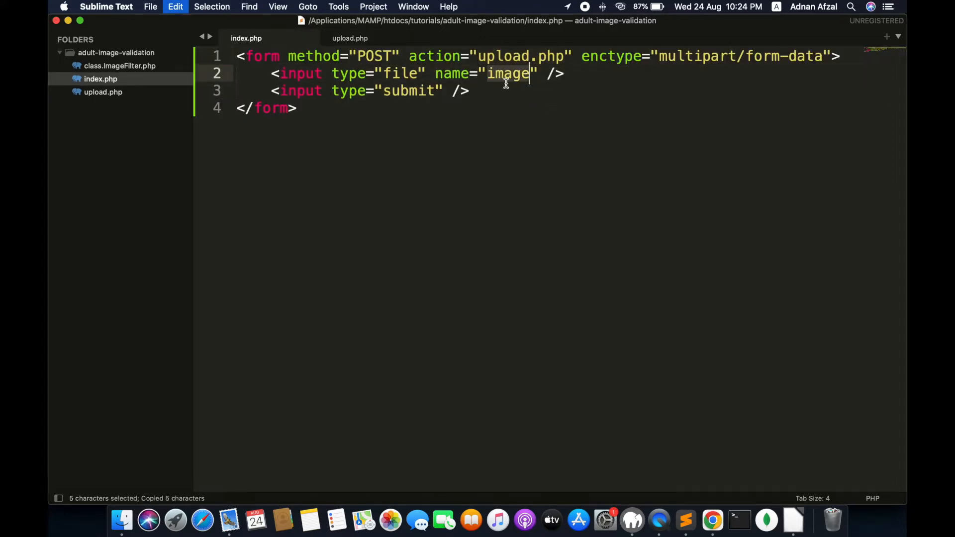
click(349, 38)
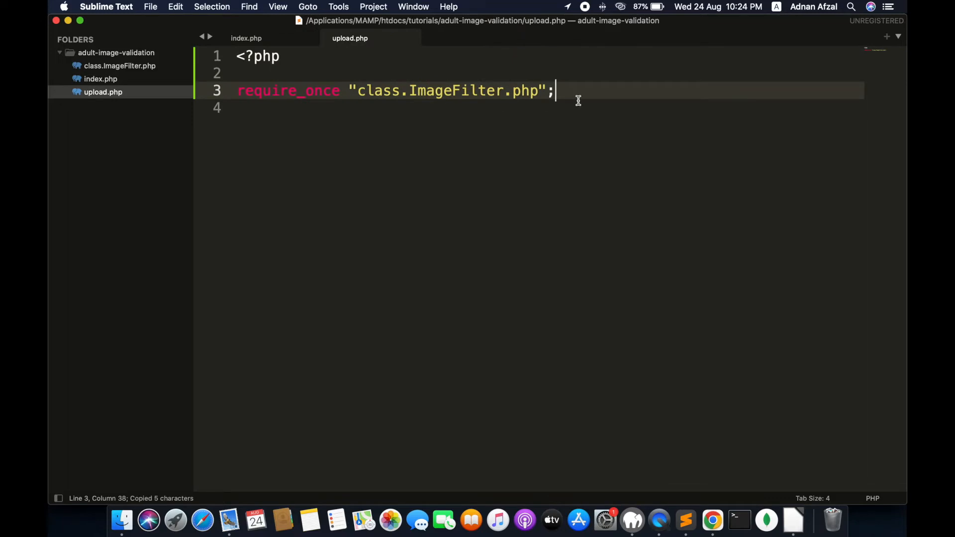
text(m)
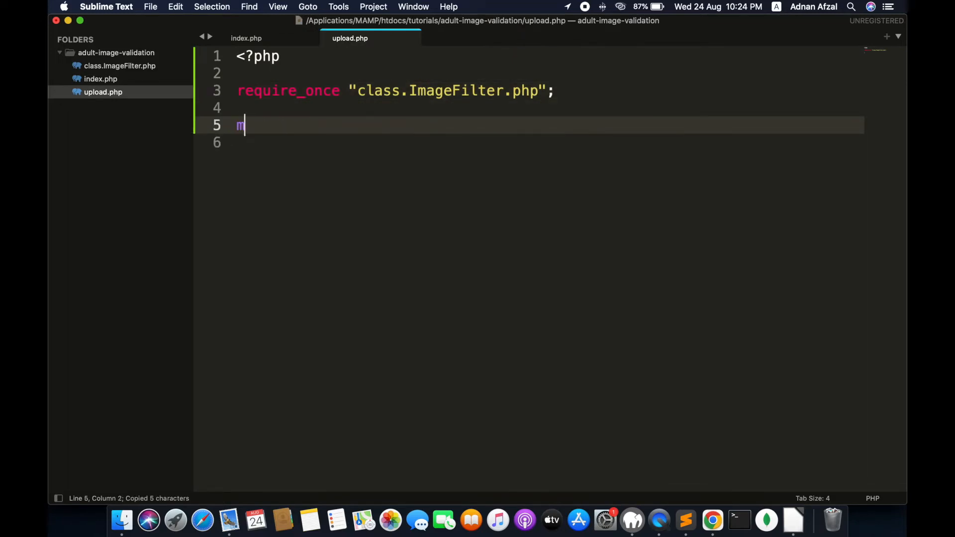
text(ove_uploaded)
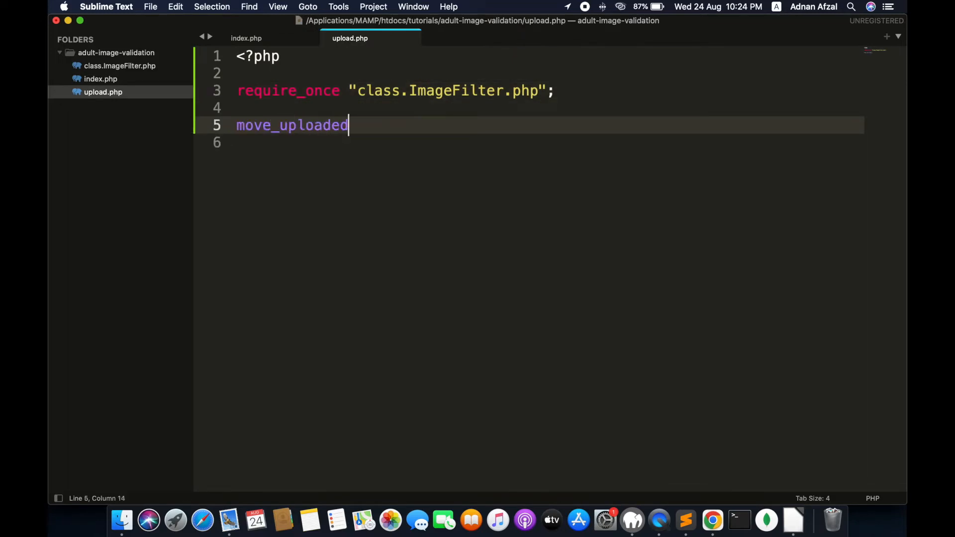
text(_file())
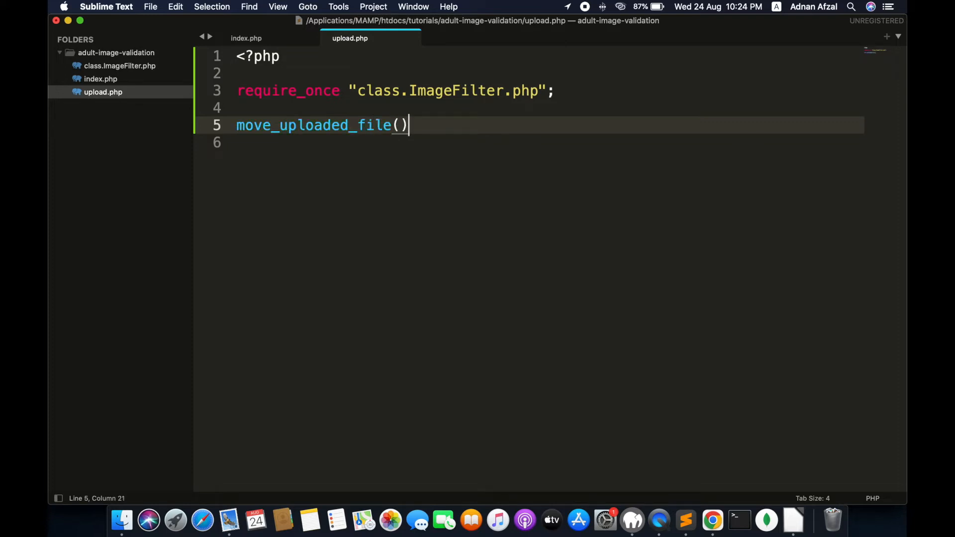
text(;)
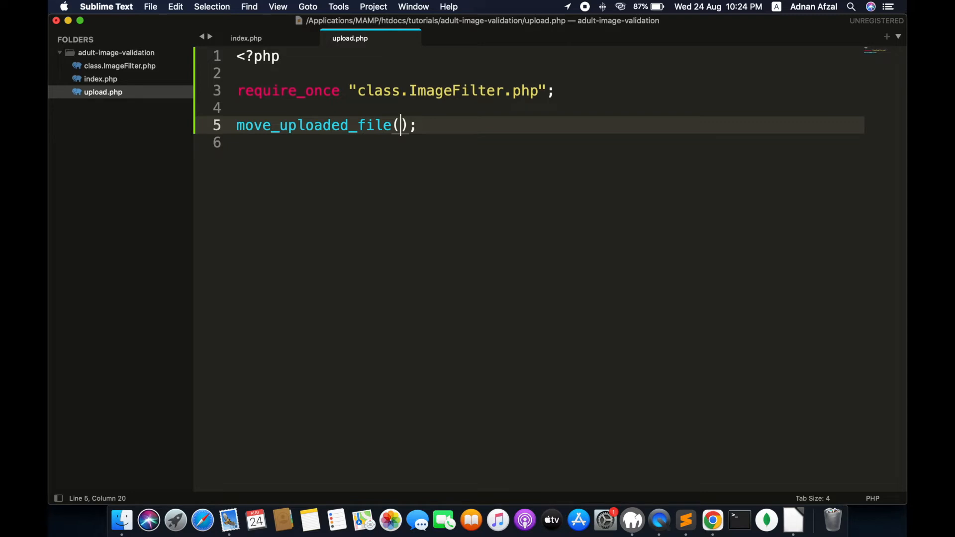
text($_FILES[")
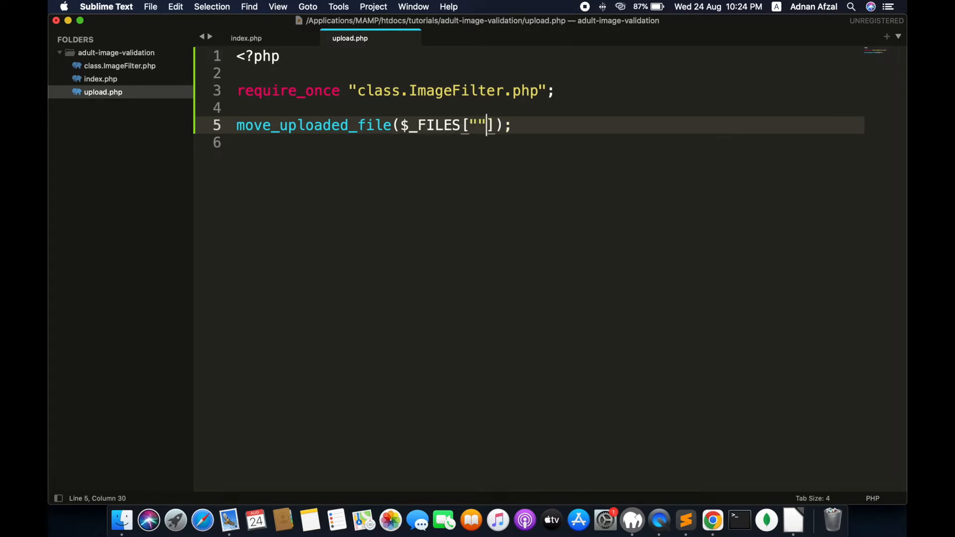
click(246, 38)
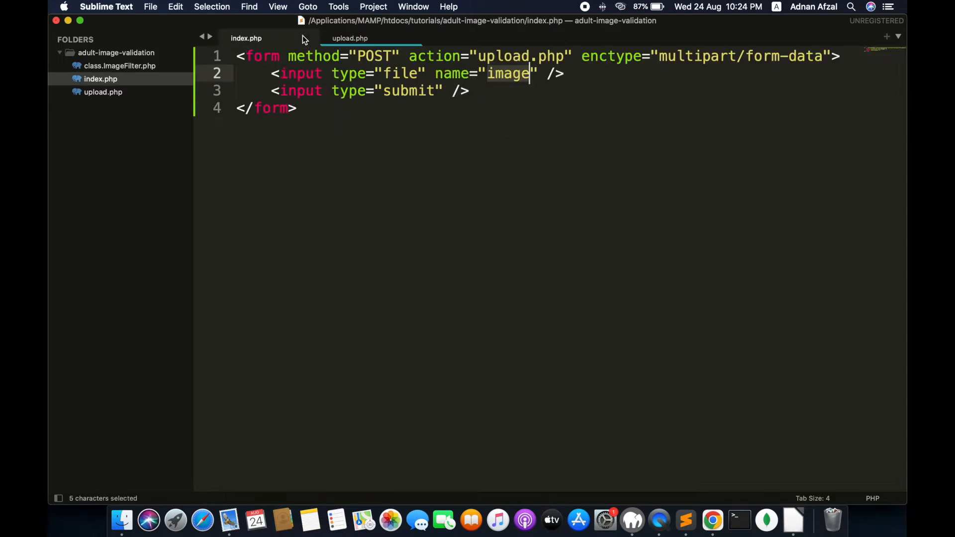
click(349, 38)
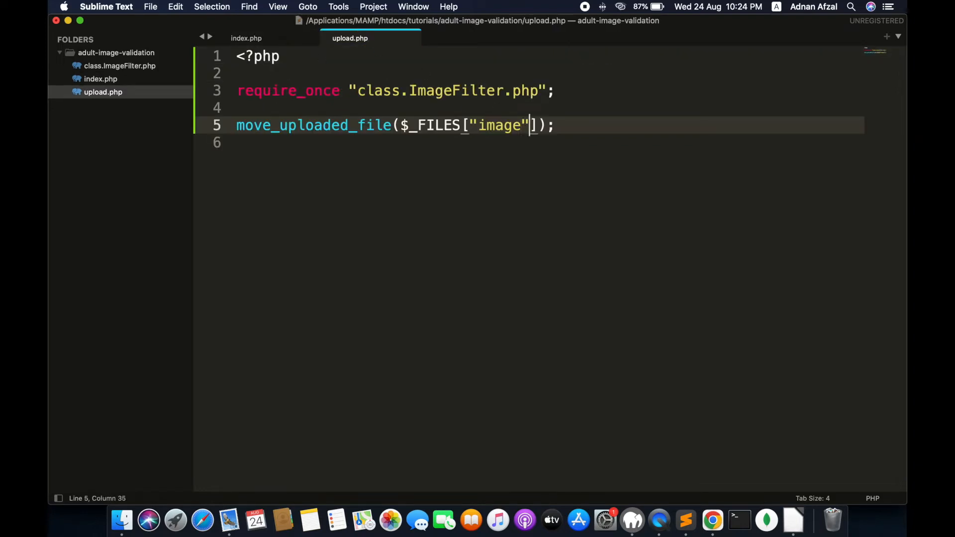
text([""])
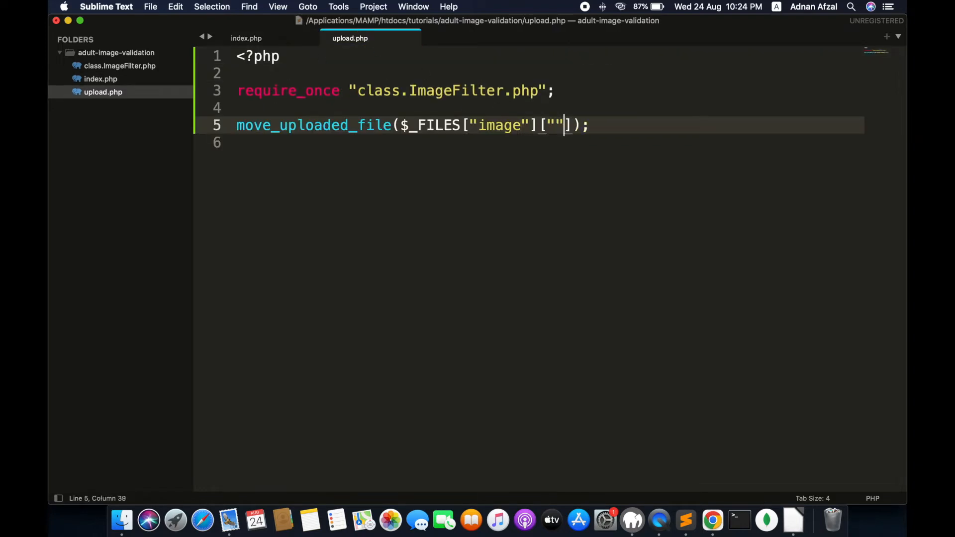
text(tmp_name)
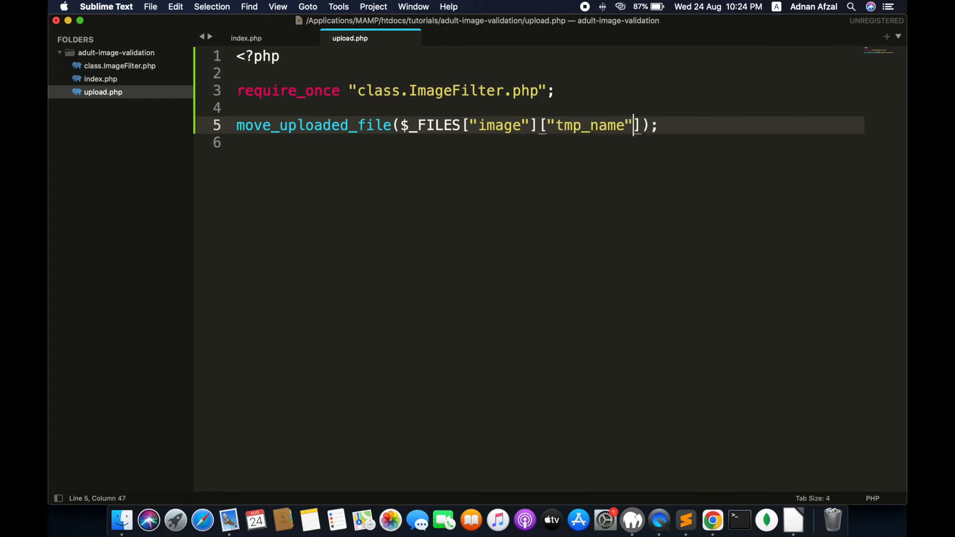
text(, "")
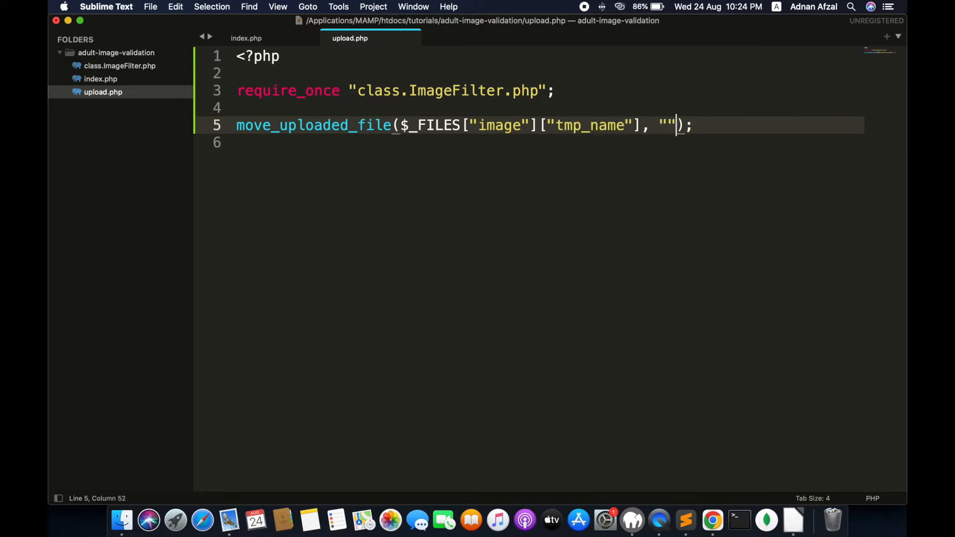
text(imag)
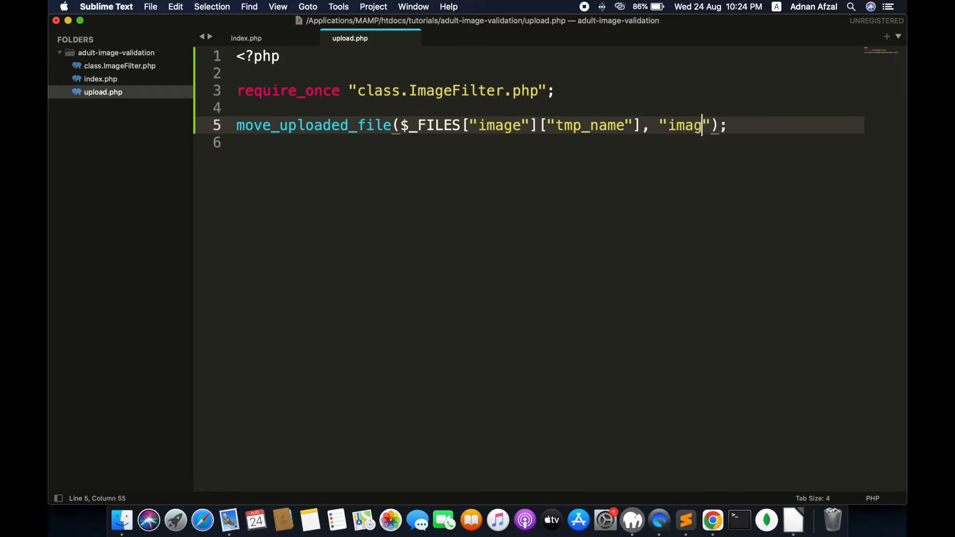
text(e.png)
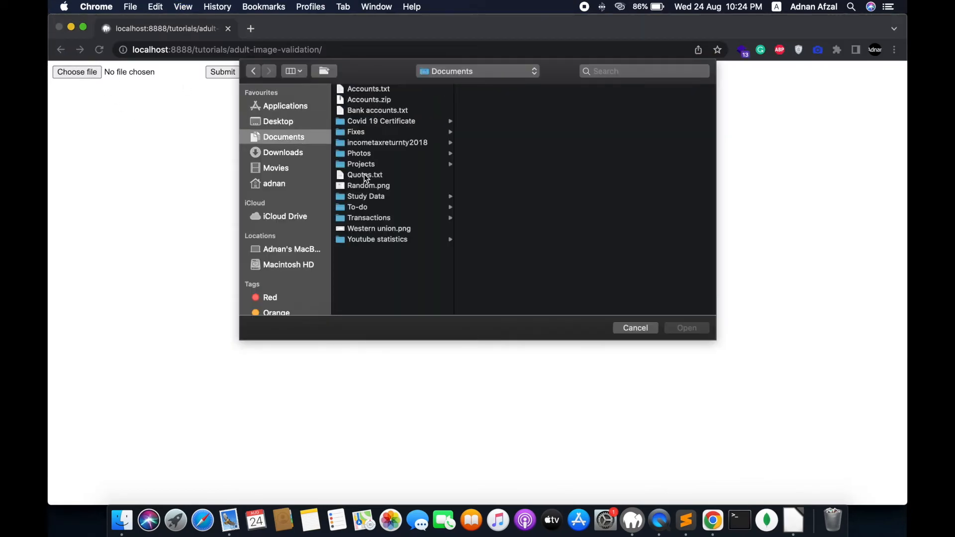
Upload a photo from Documents > Photos through the form and confirm image.png appears in the project folder.
click(359, 154)
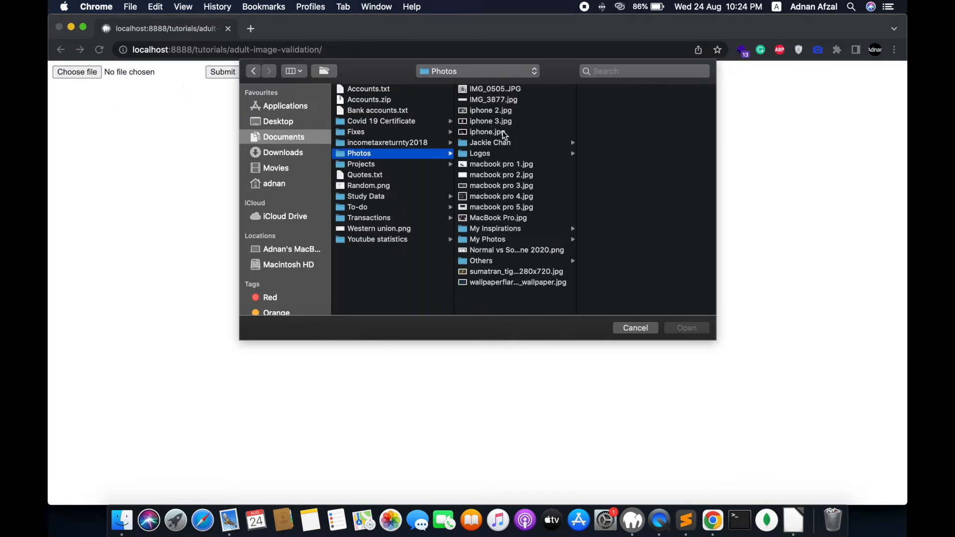
click(496, 121)
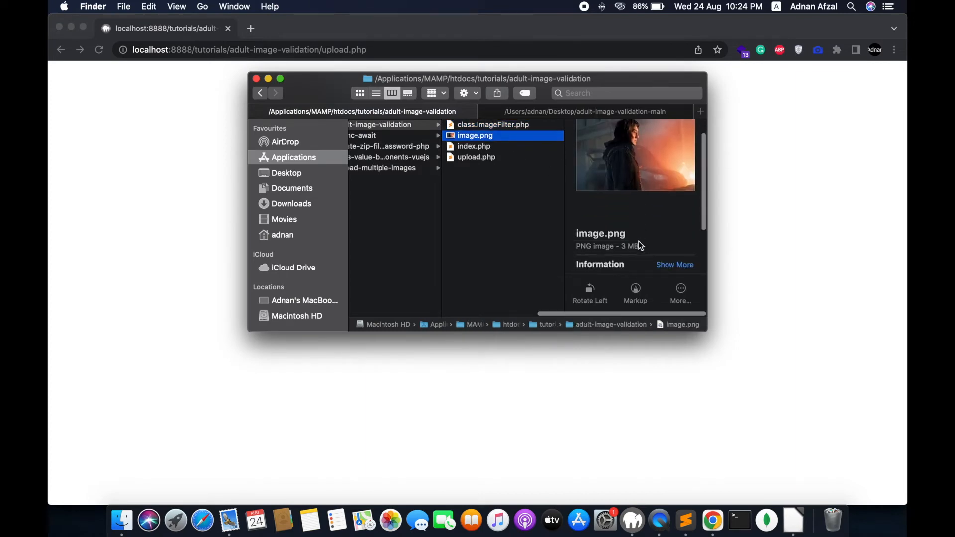
click(473, 136)
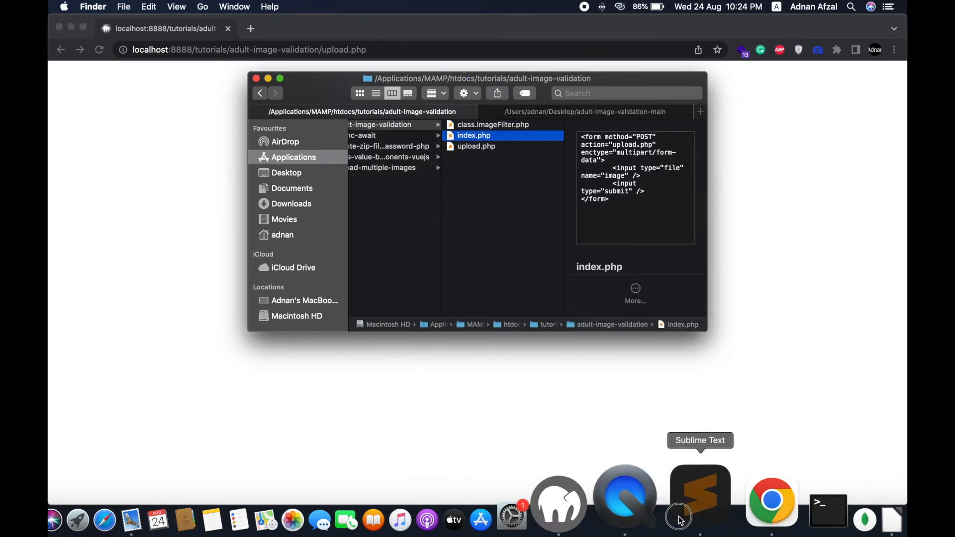
click(700, 494)
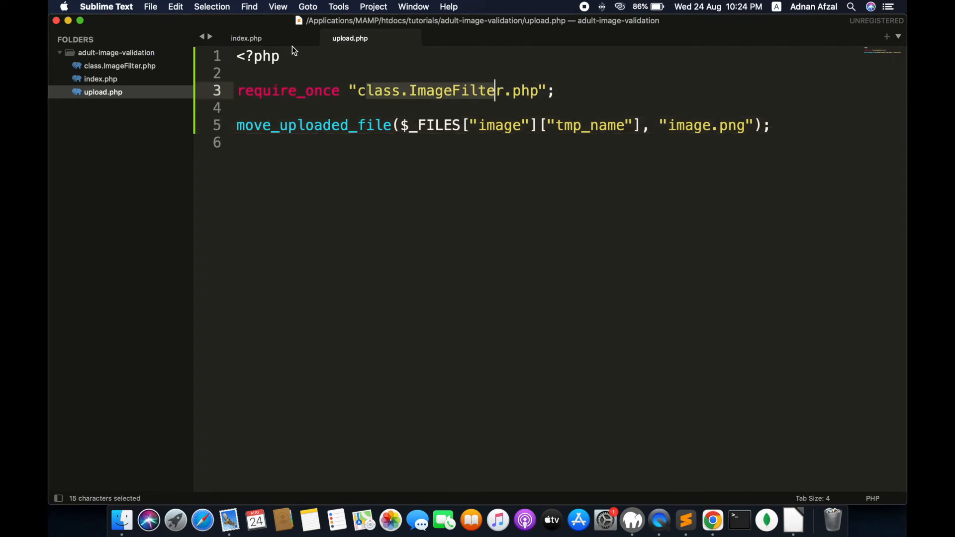
Instantiate $ImageFilter = new ImageFilter() after checking the class file.
click(120, 66)
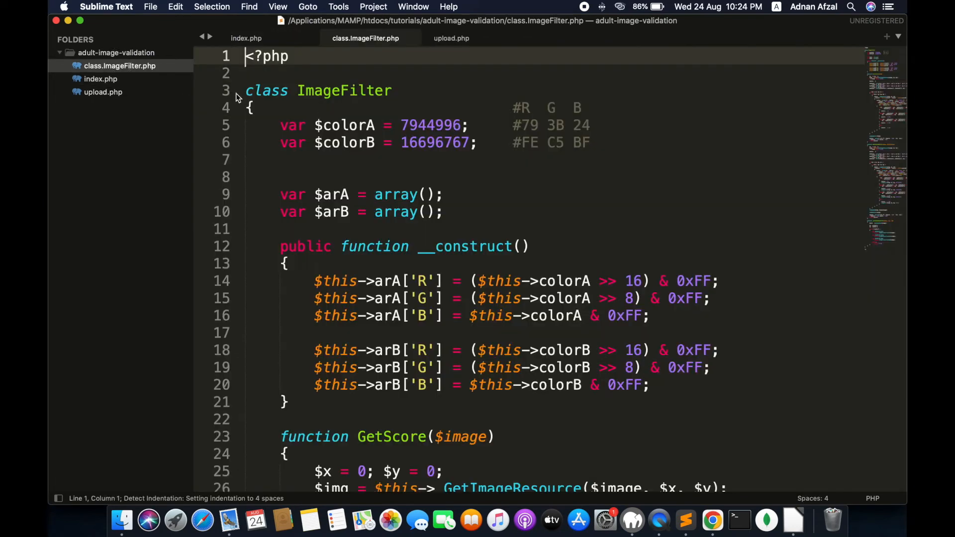
click(452, 38)
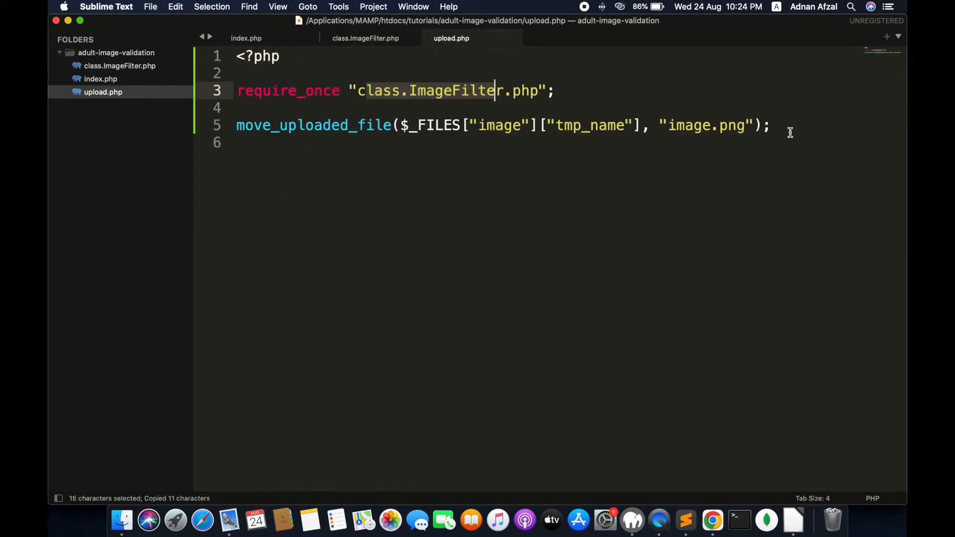
text($ImageFilter)
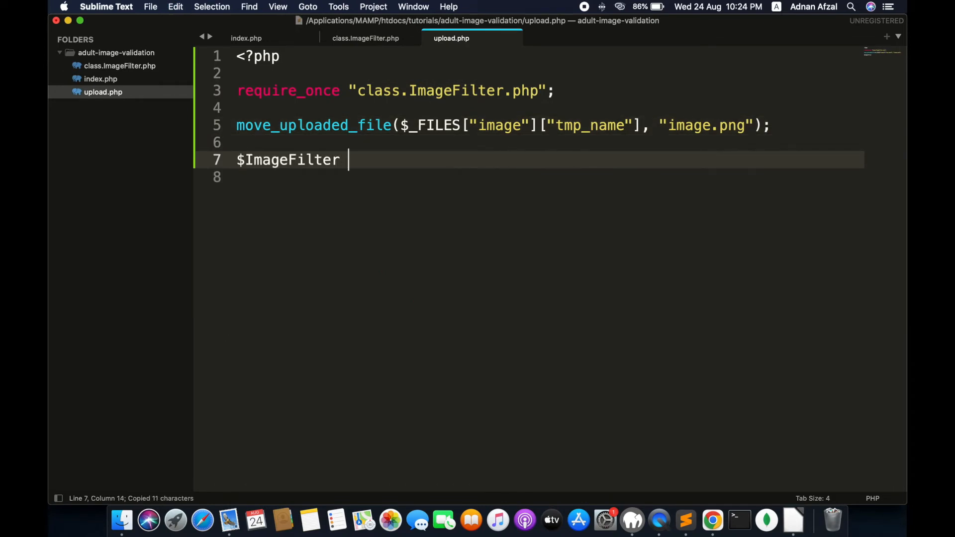
text(= new ImageFilter();)
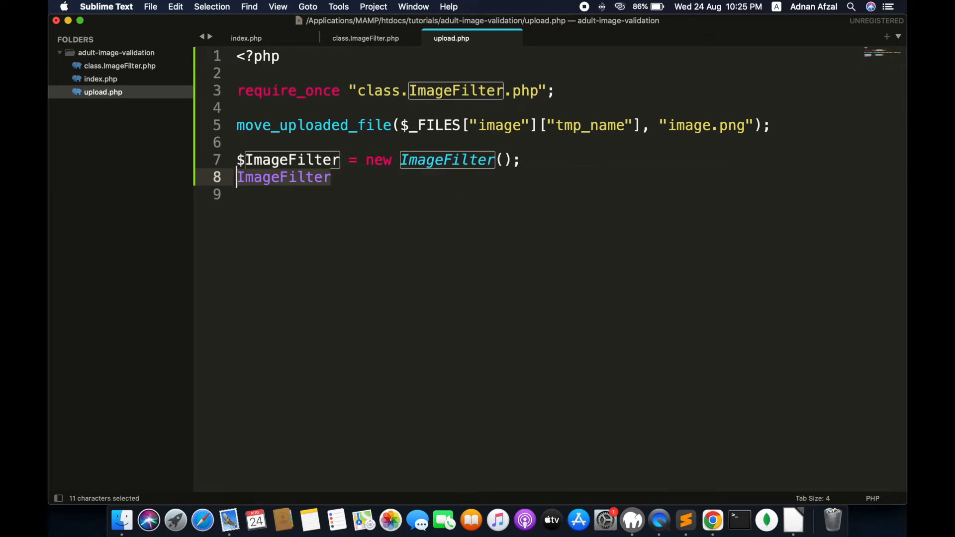
Store $ImageFilter->GetScore("image.png") in $score and start a new line below.
text($ImageFilter->)
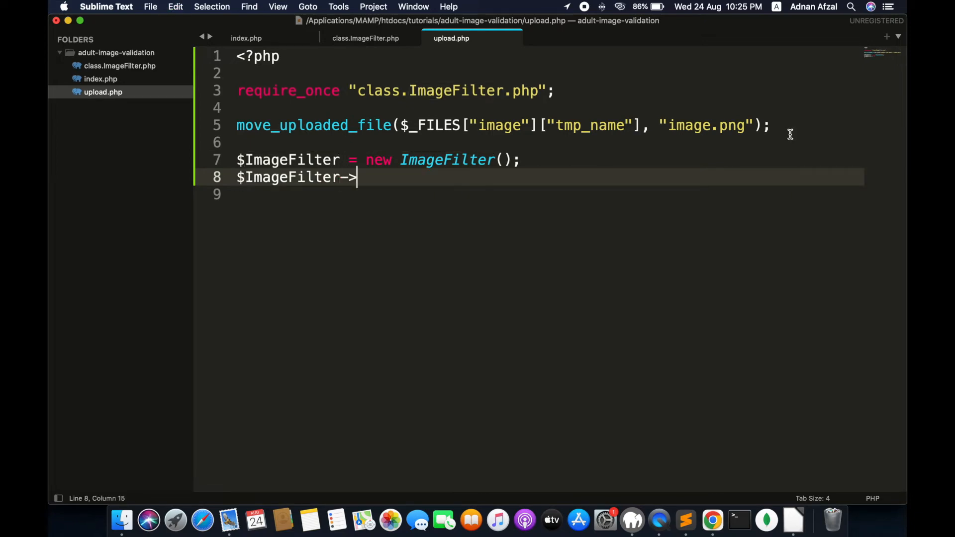
click(365, 38)
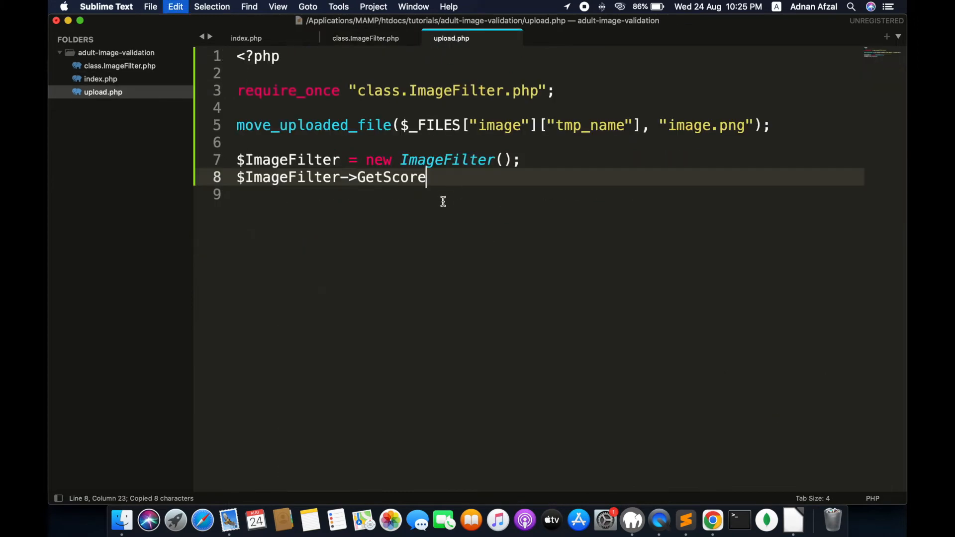
text(();)
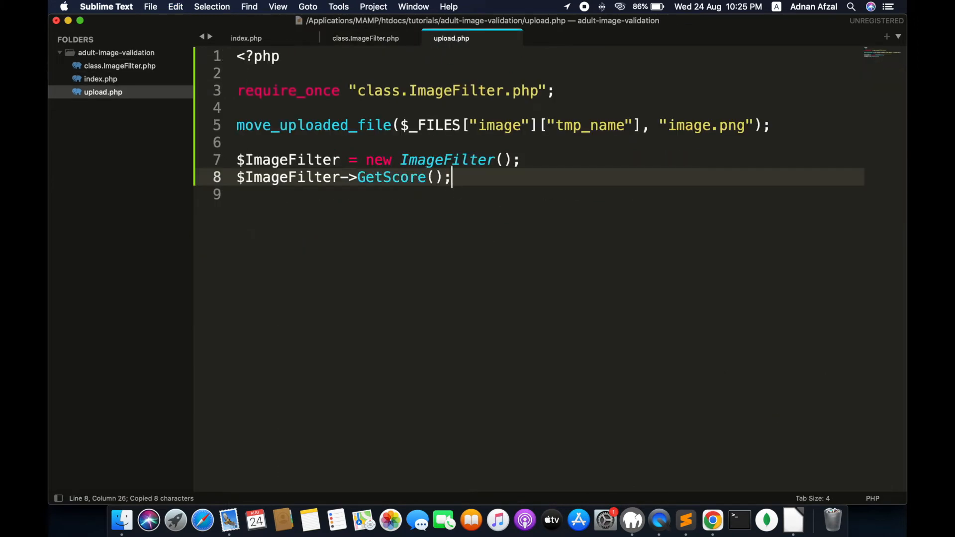
click(658, 125)
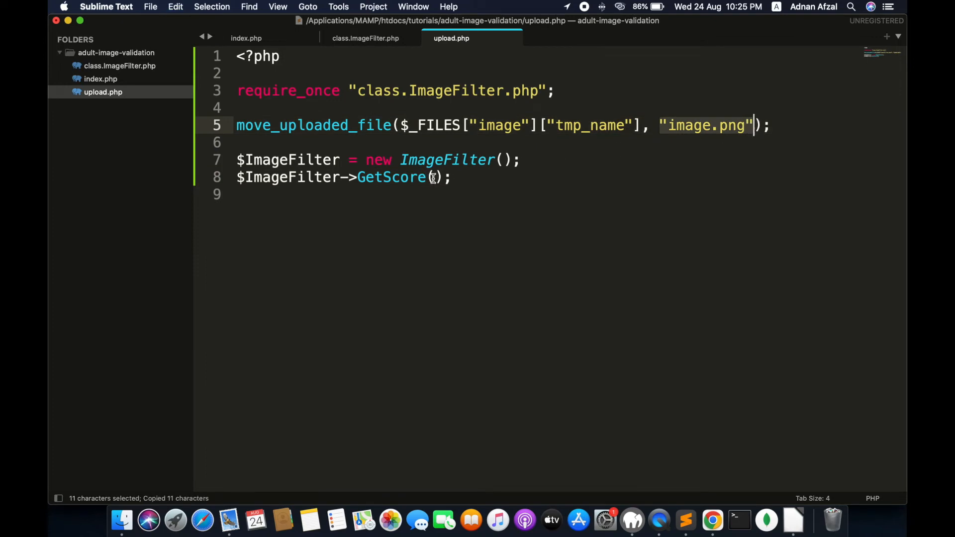
text("image.png")
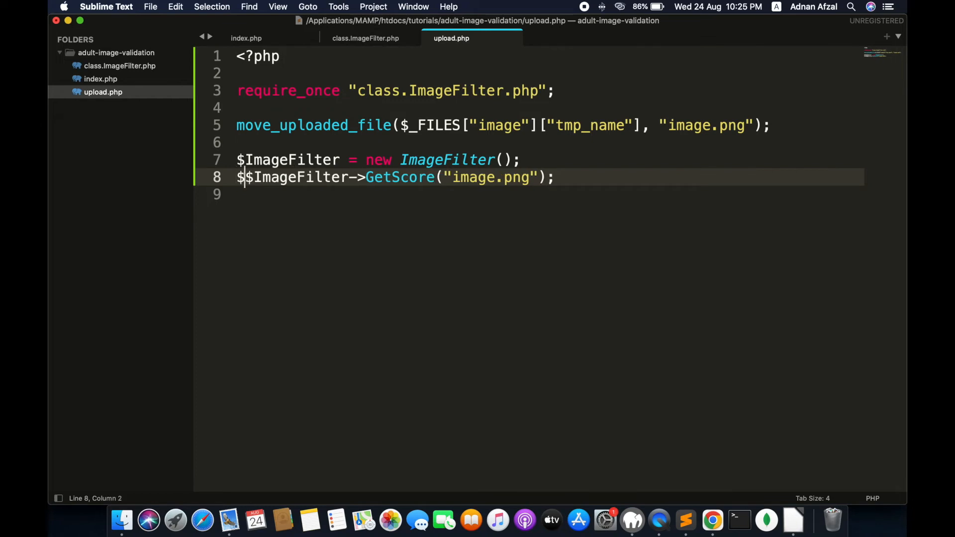
text(score =)
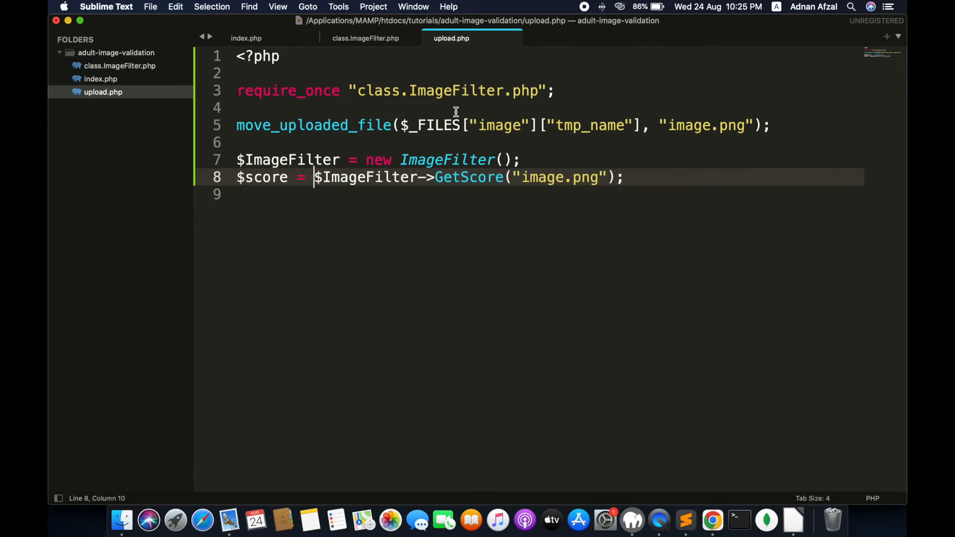
click(623, 177)
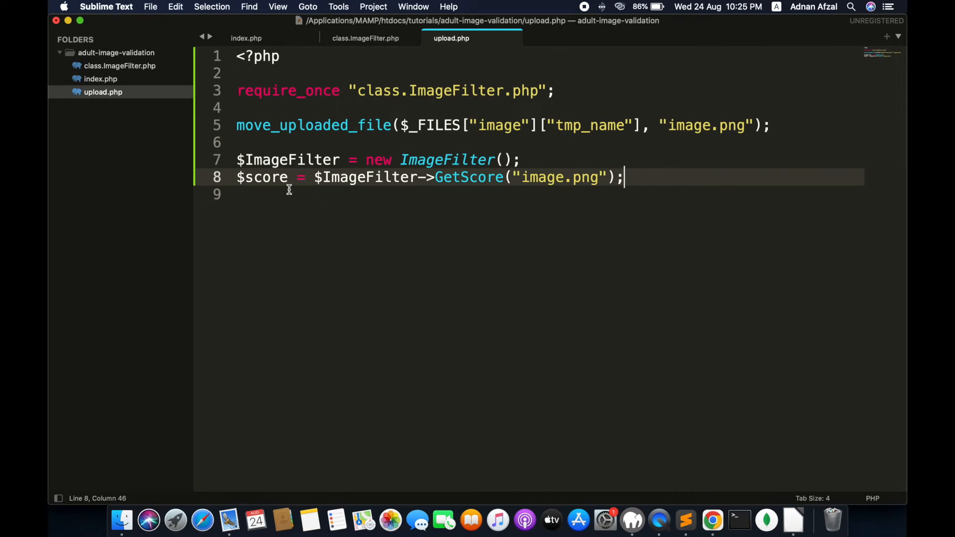
double_click(261, 177)
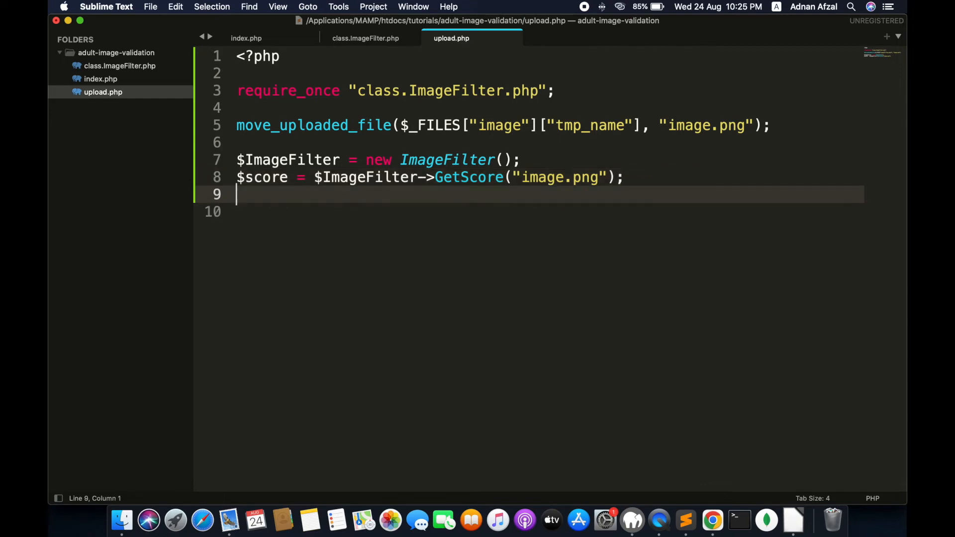
Echo $score in <p> tags and, when $score > 60, echo 'Image contains adult content.'.
text(echo ")
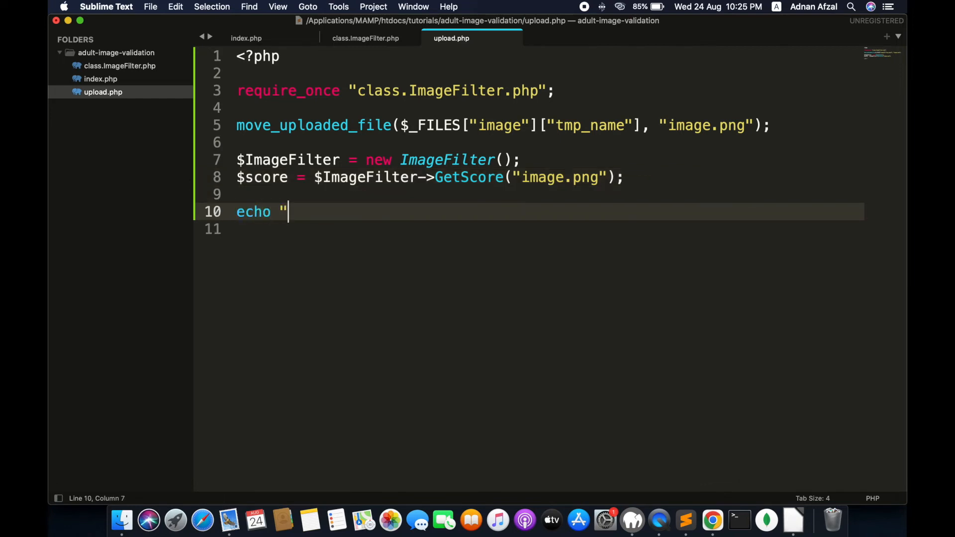
text(<p>" .)
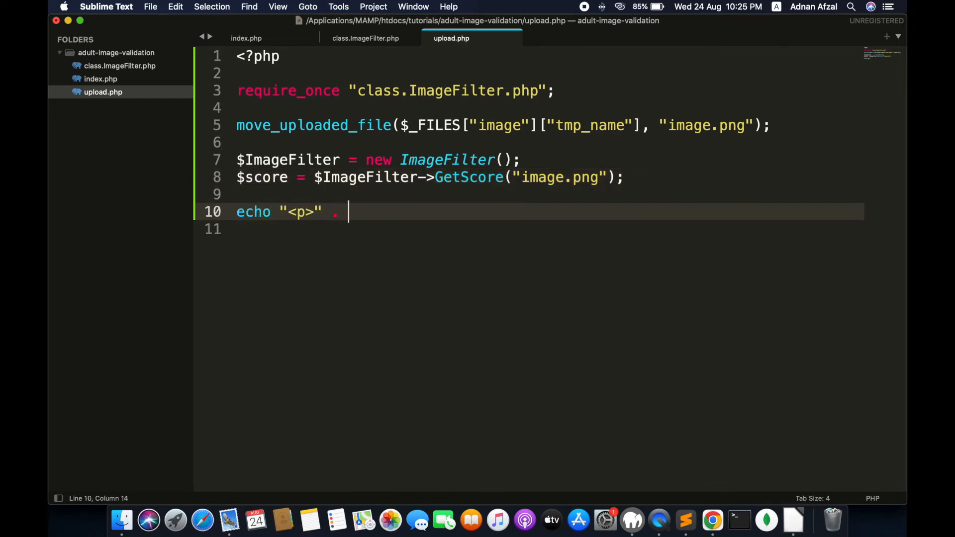
text($score . "</p>";)
text(if ()
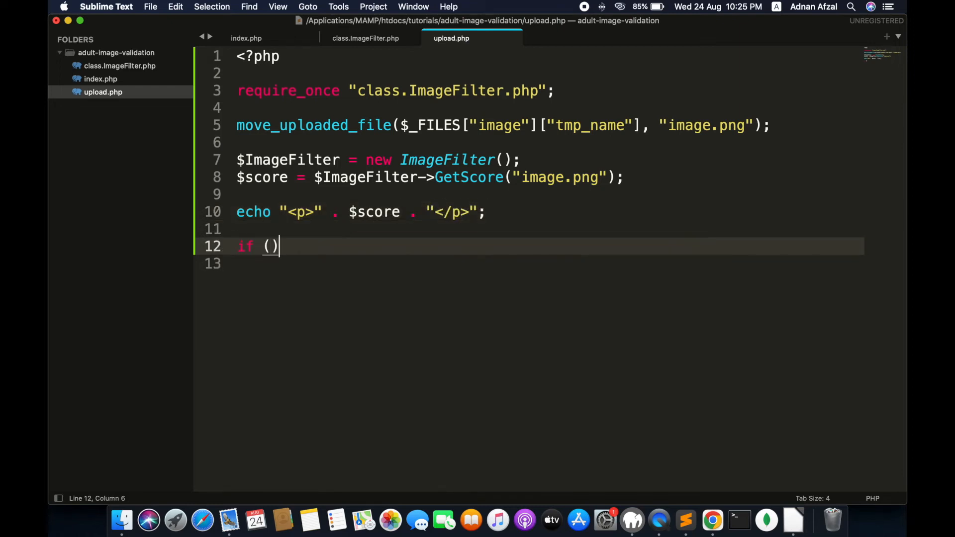
text($score >)
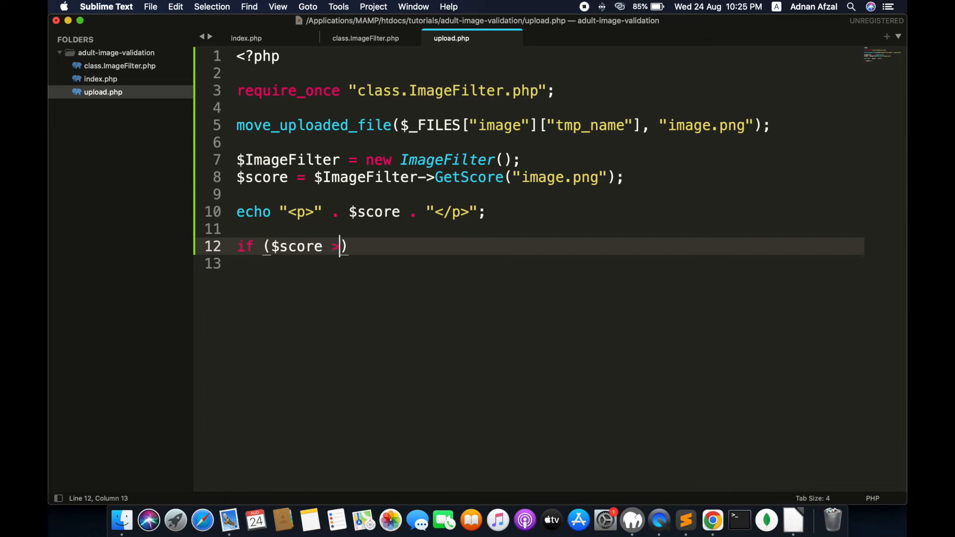
text(60)
text(echo)
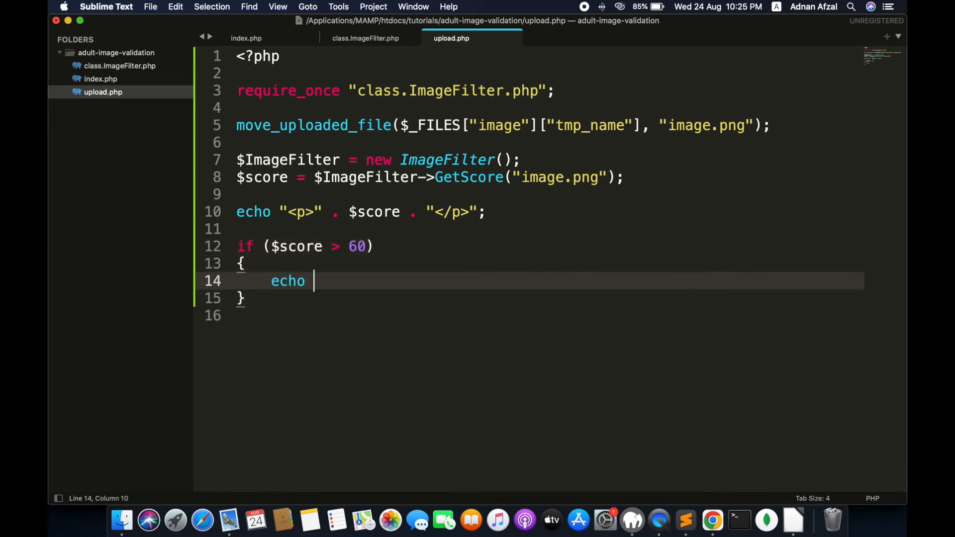
text("<p>")
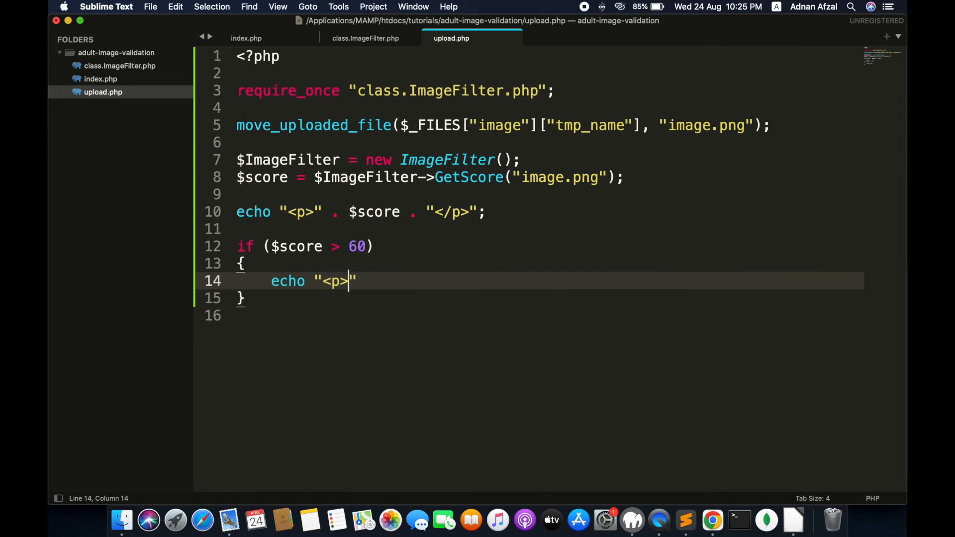
text(Image contains)
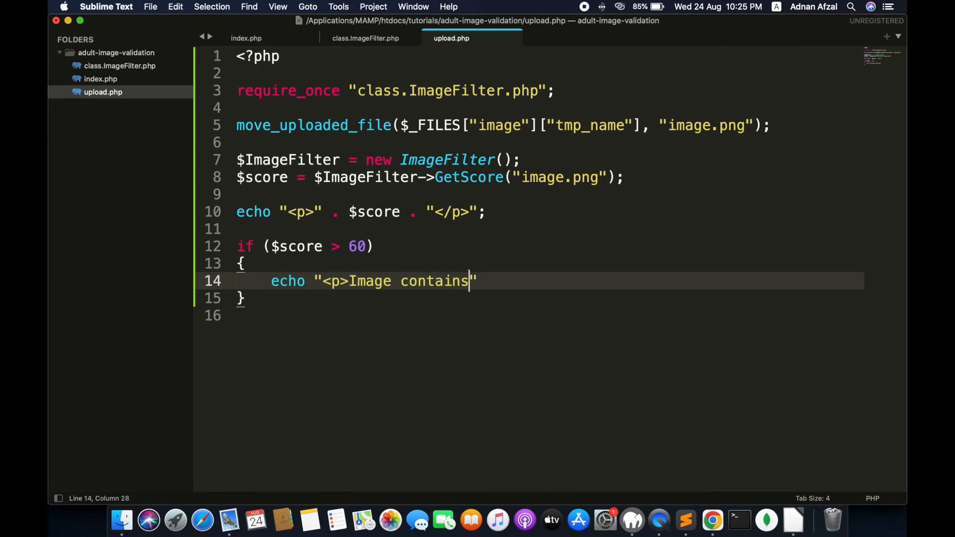
text(adult content.)
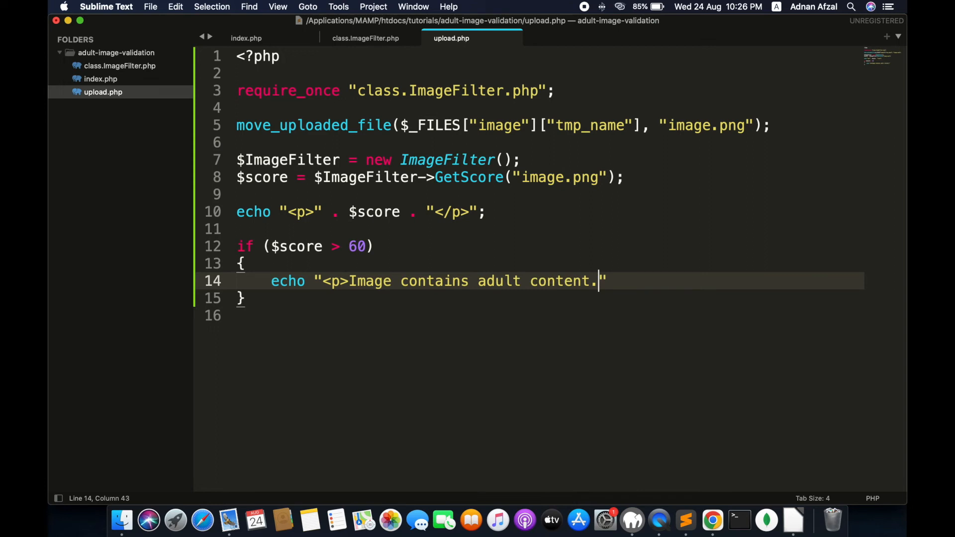
text(</p>";)
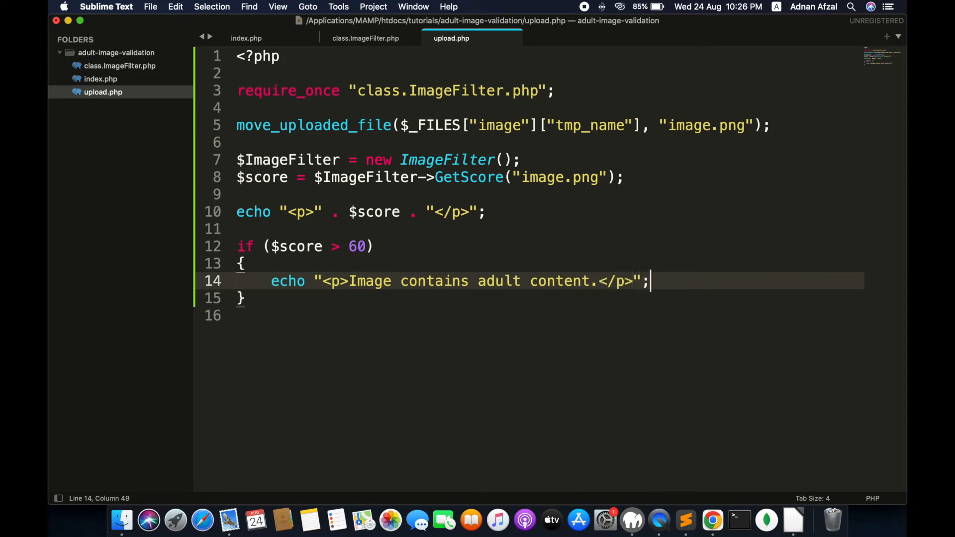
Delete image.png with unlink("image.png") and switch to the browser to test.
click(511, 177)
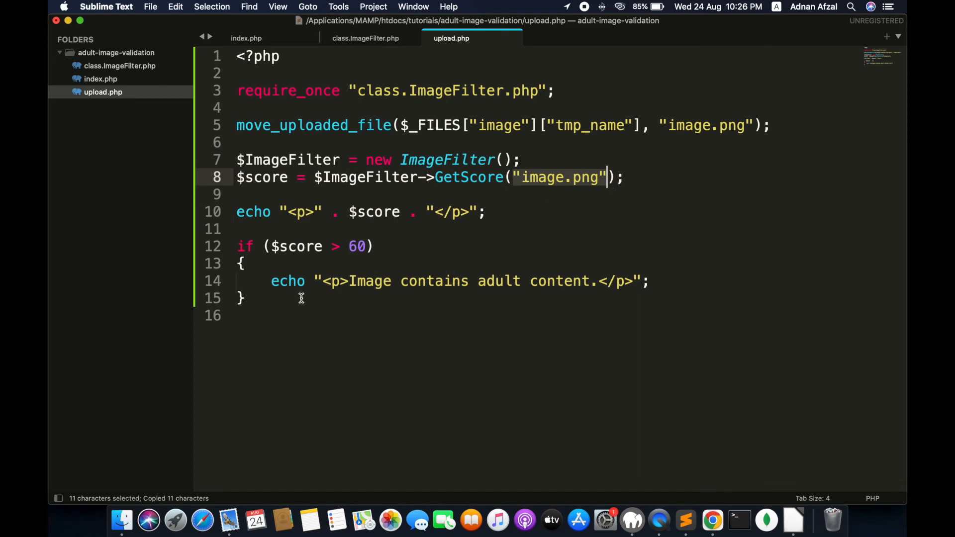
text(u)
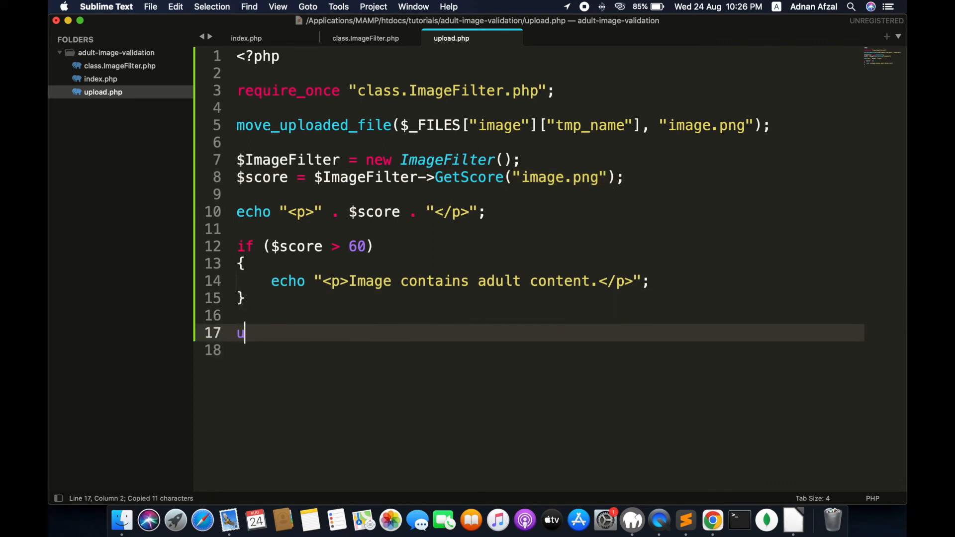
text(nlink();)
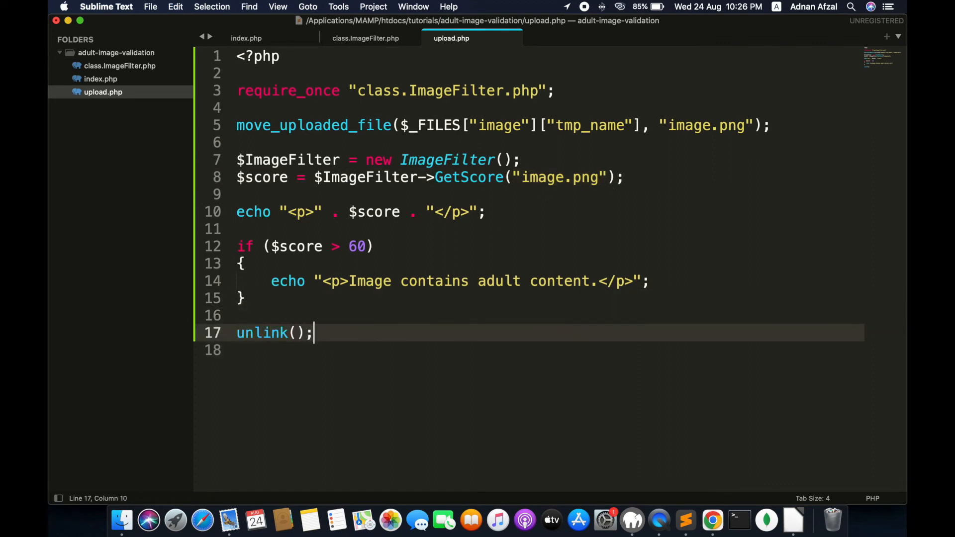
text("image.png")
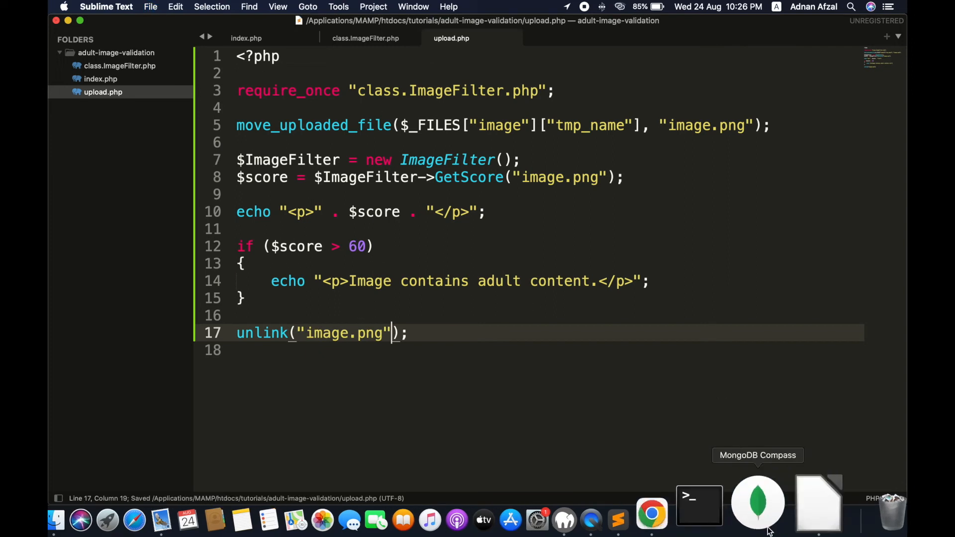
click(650, 521)
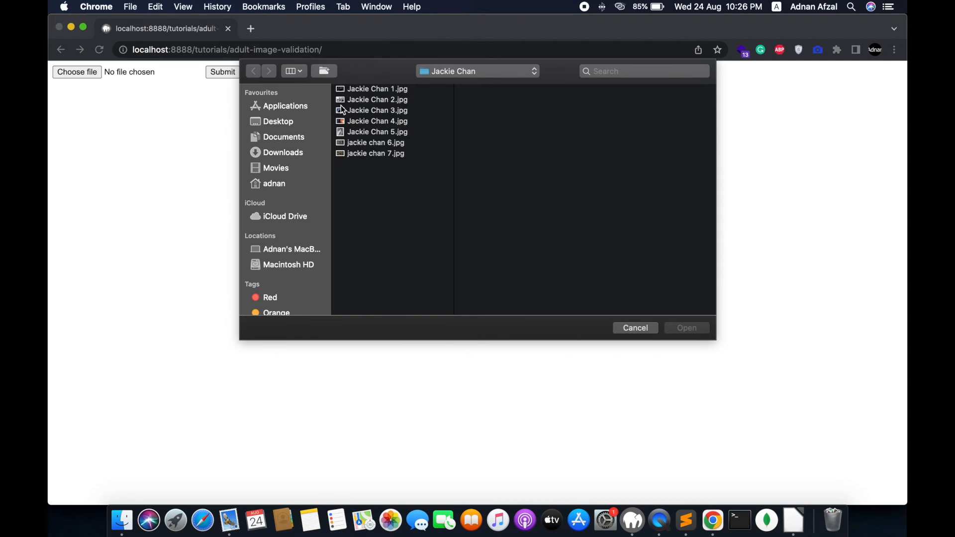
Upload a Jackie Chan image, confirm the resubmission, and view the 29.35 score result page.
click(376, 153)
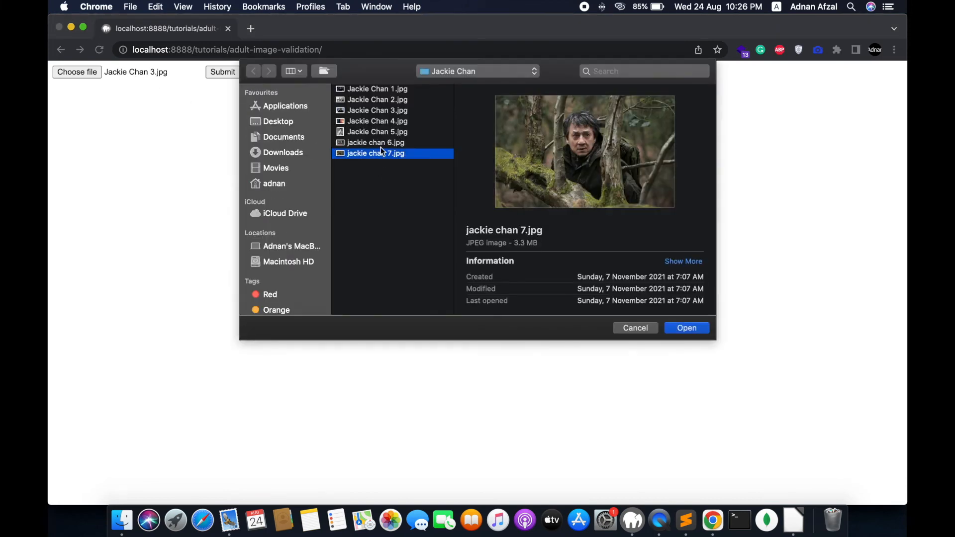
click(377, 131)
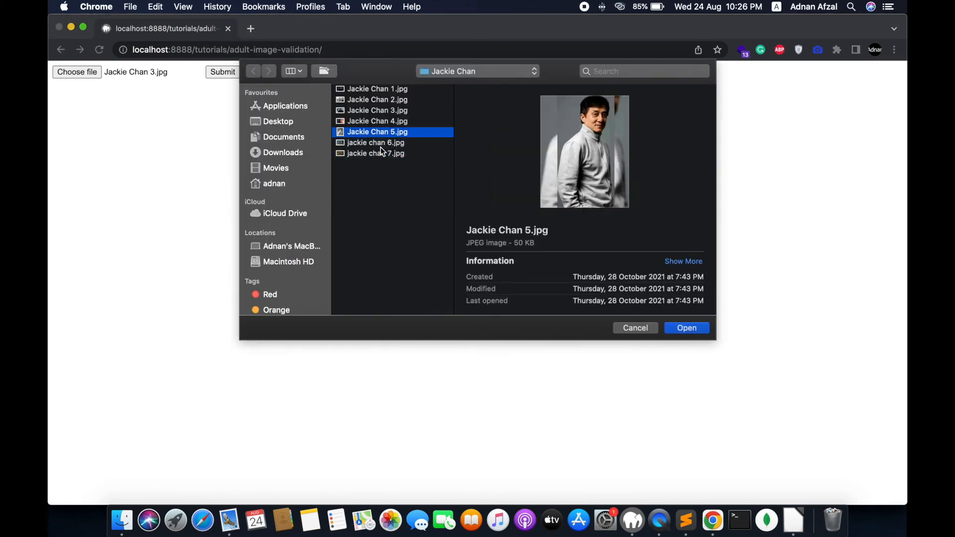
click(378, 100)
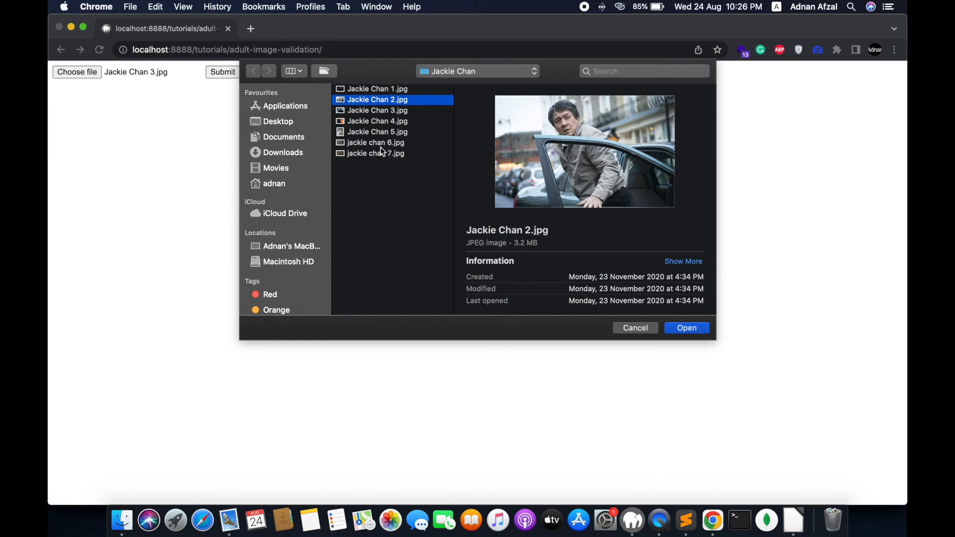
click(377, 89)
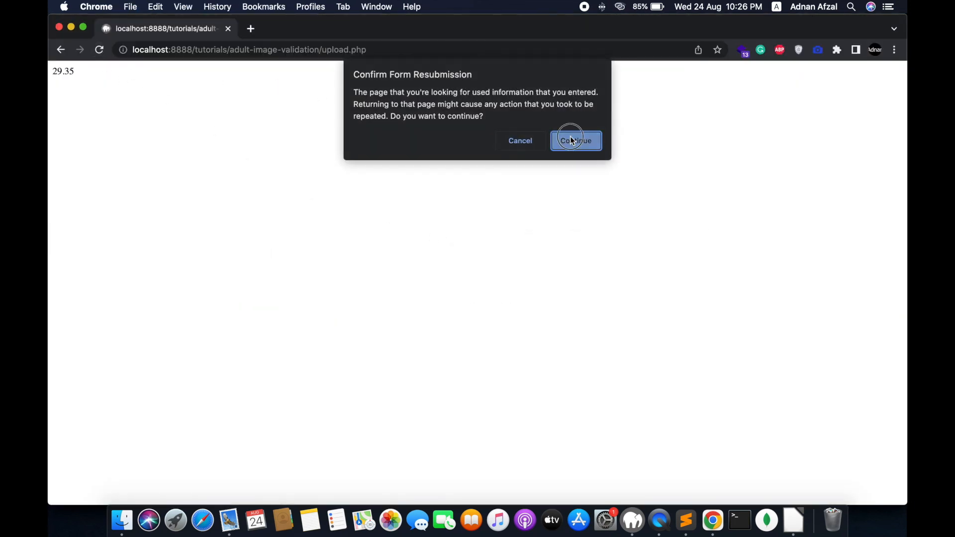
click(575, 140)
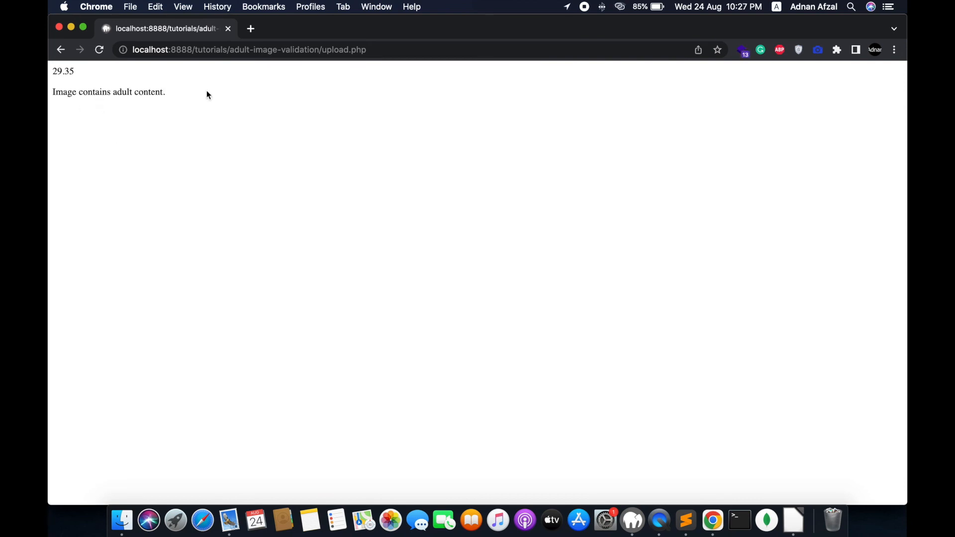
click(713, 521)
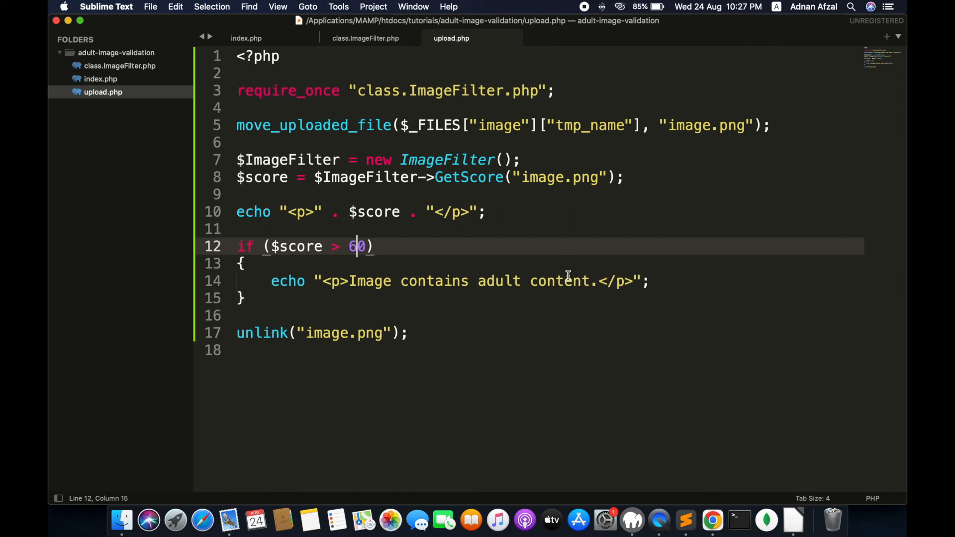
mouse_move(522, 193)
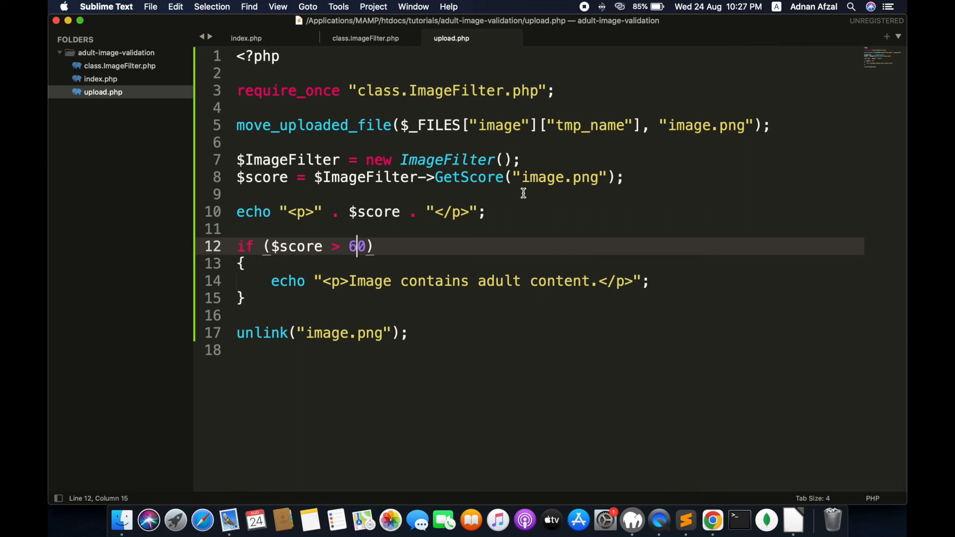
mouse_move(505, 221)
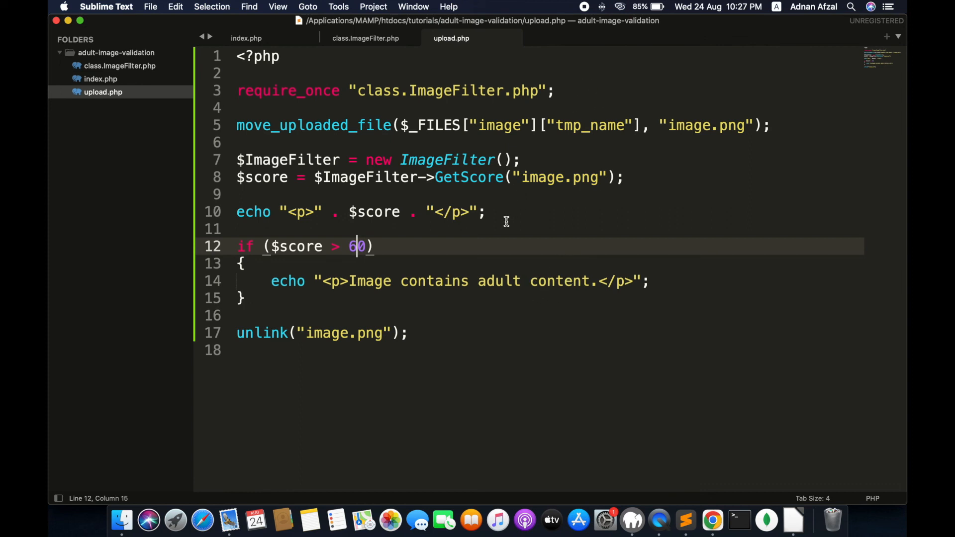
Place the cursor at the end of the if ($score > 60) line to review the threshold.
click(444, 246)
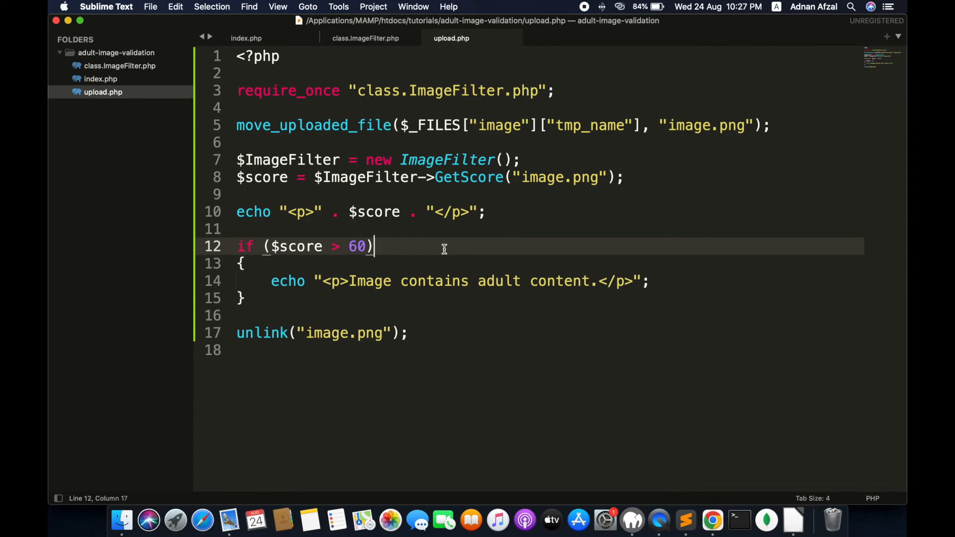